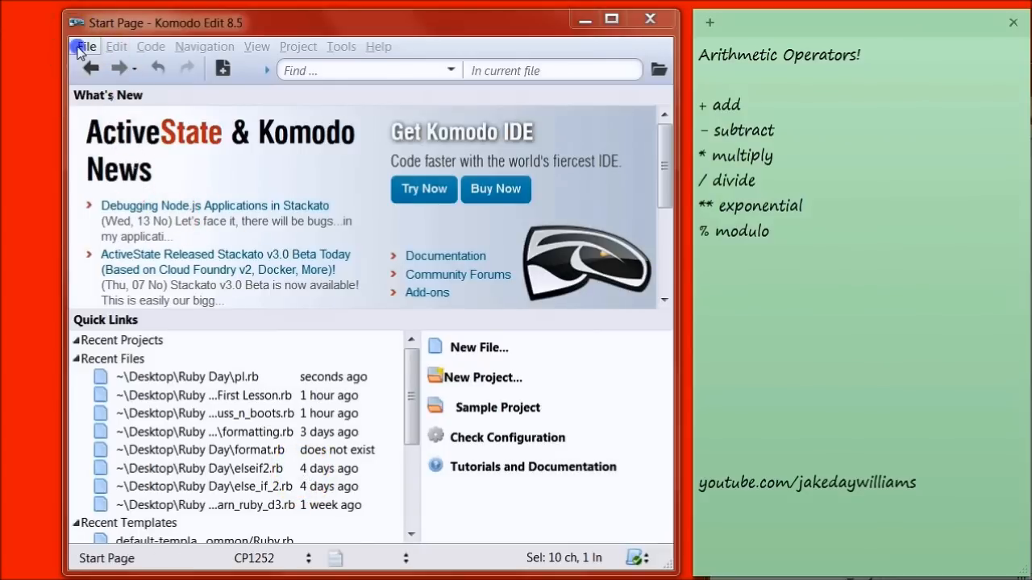
# Step: Create a new Ruby file from the File > New template
pyautogui.click(84, 45)
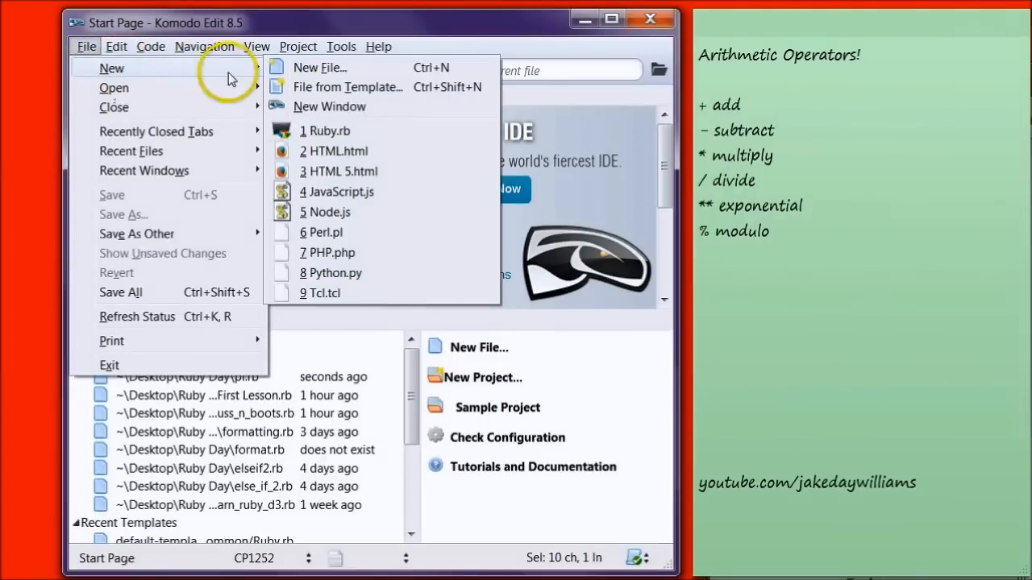
pyautogui.click(332, 131)
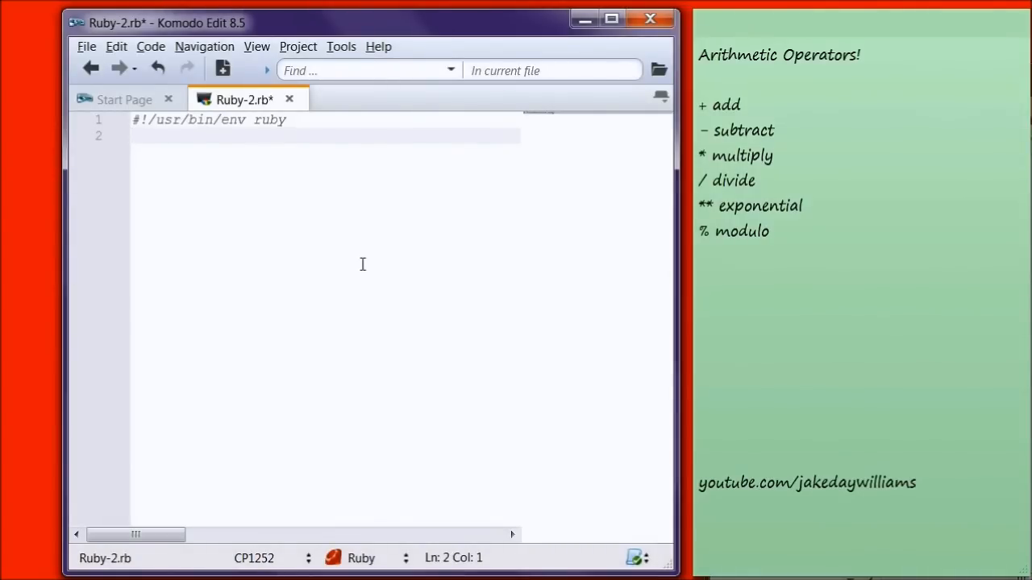
# Step: Write puts 6 + 11 on line 2 below the shebang
pyautogui.write('puts')
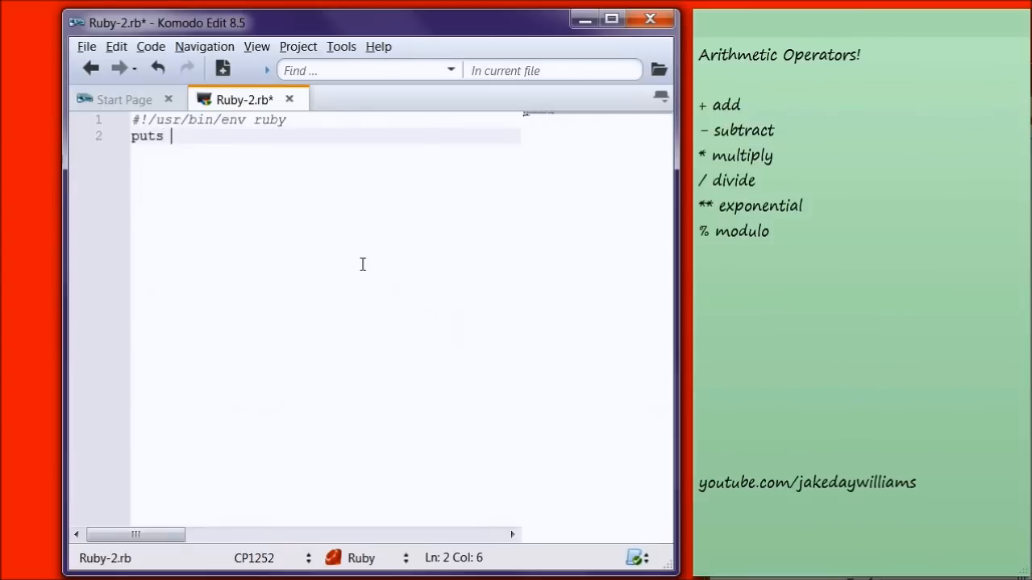
pyautogui.write('6 +')
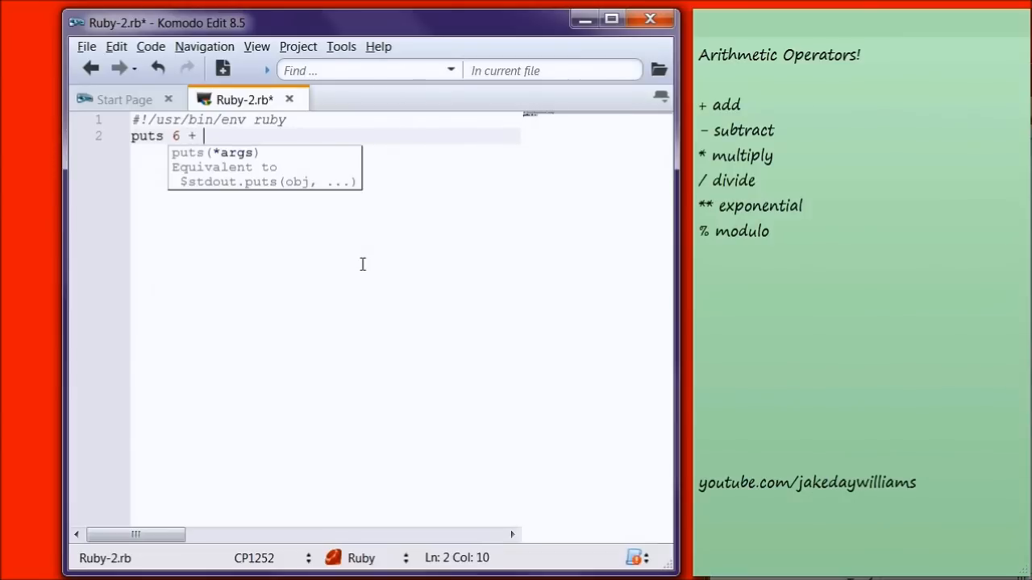
pyautogui.write('11')
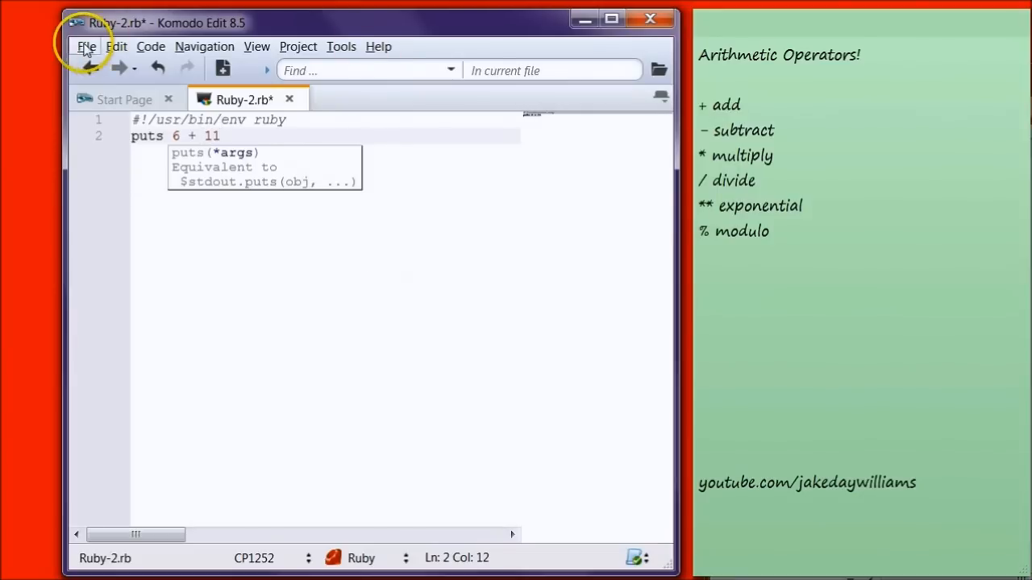
# Step: Save the script as addition.rb in the Ruby Day folder
pyautogui.click(86, 46)
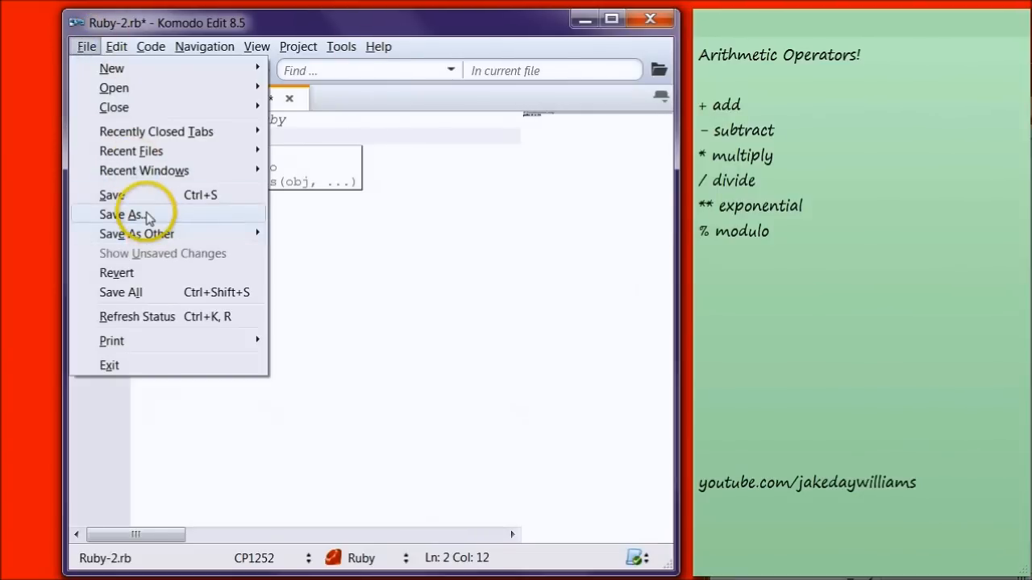
pyautogui.click(121, 215)
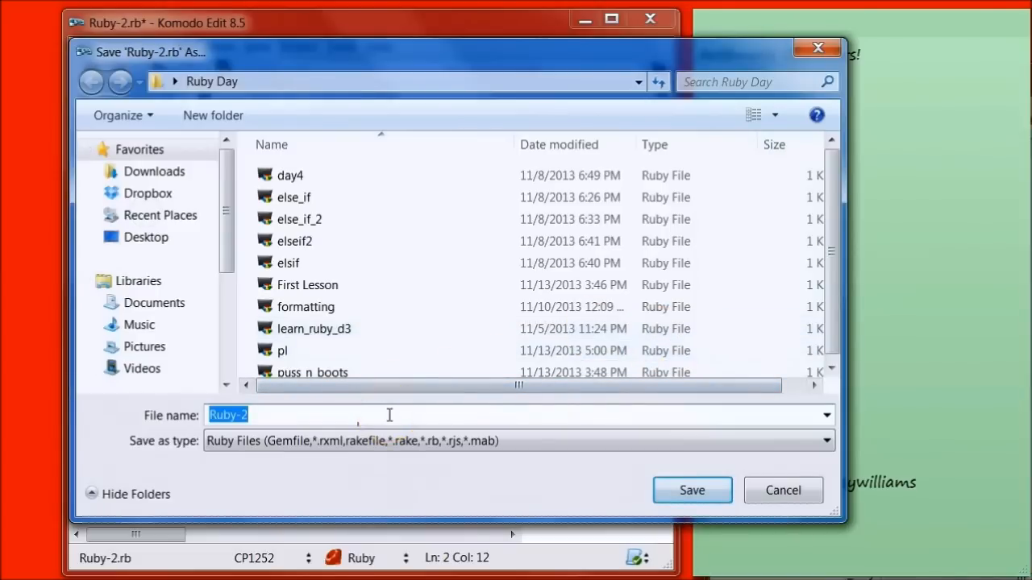
pyautogui.write('addition')
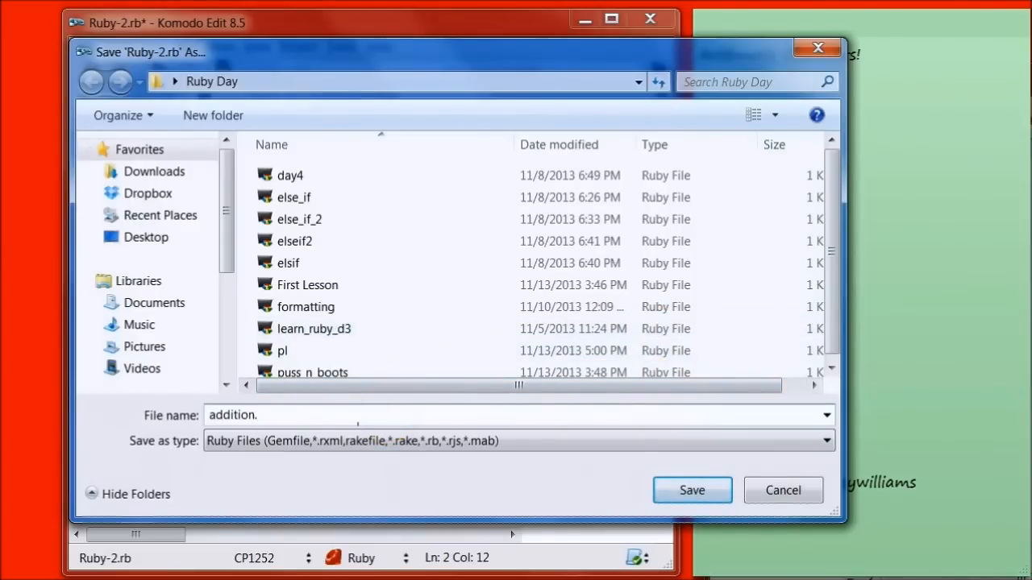
pyautogui.write('.rb')
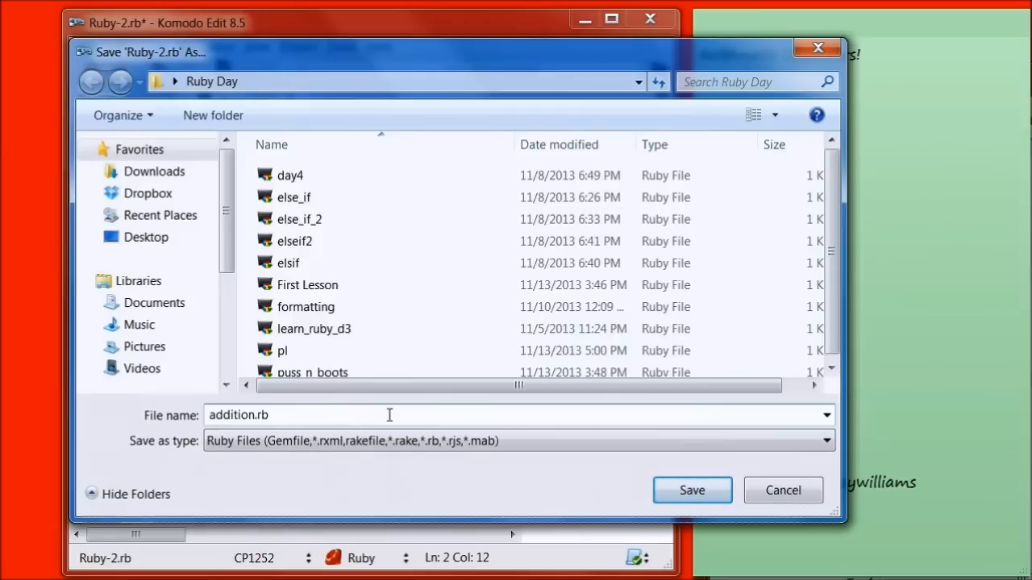
pyautogui.click(690, 490)
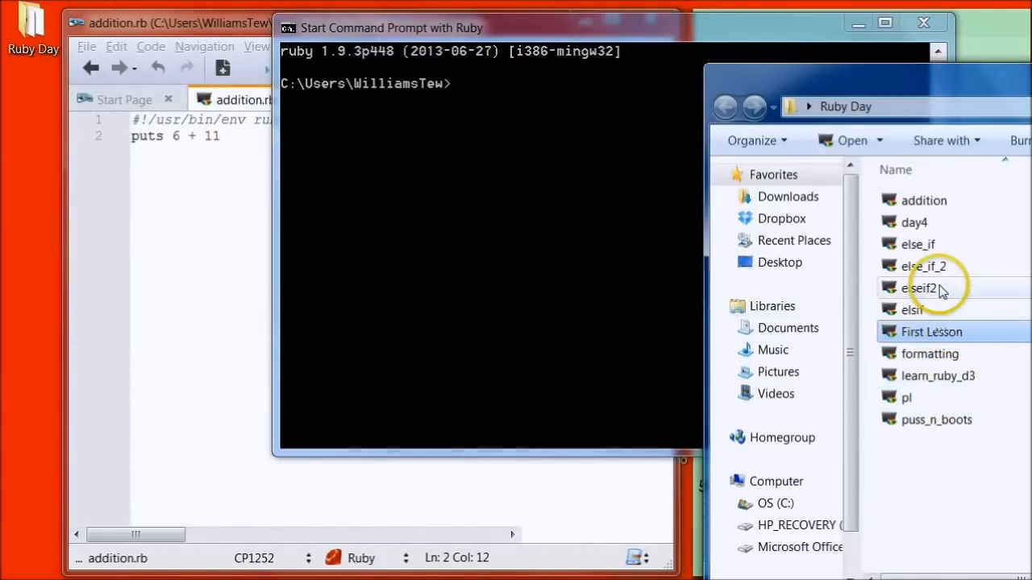
# Step: Run addition.rb in the Ruby command prompt to print 17
pyautogui.click(924, 200)
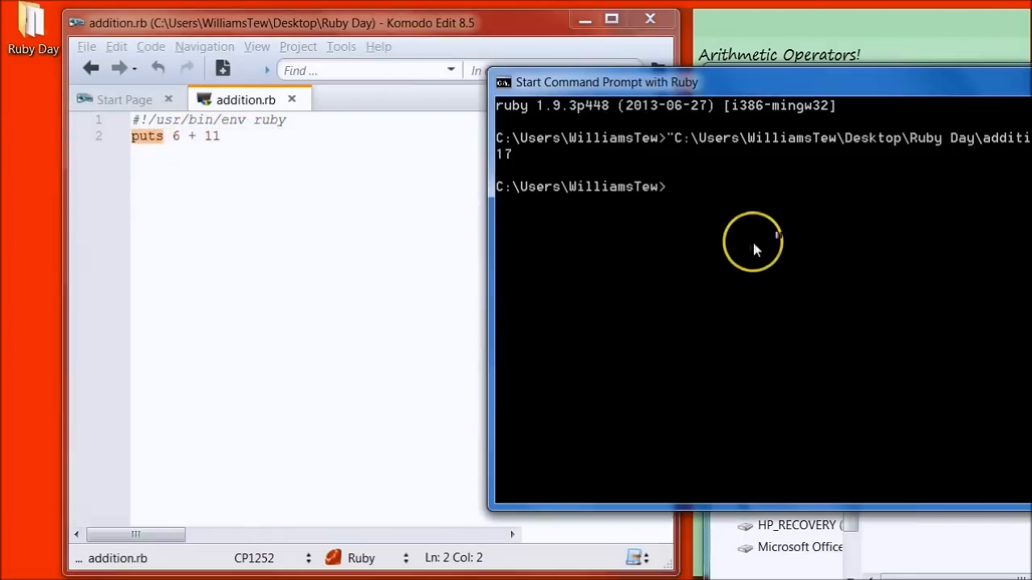
pyautogui.moveTo(758, 84)
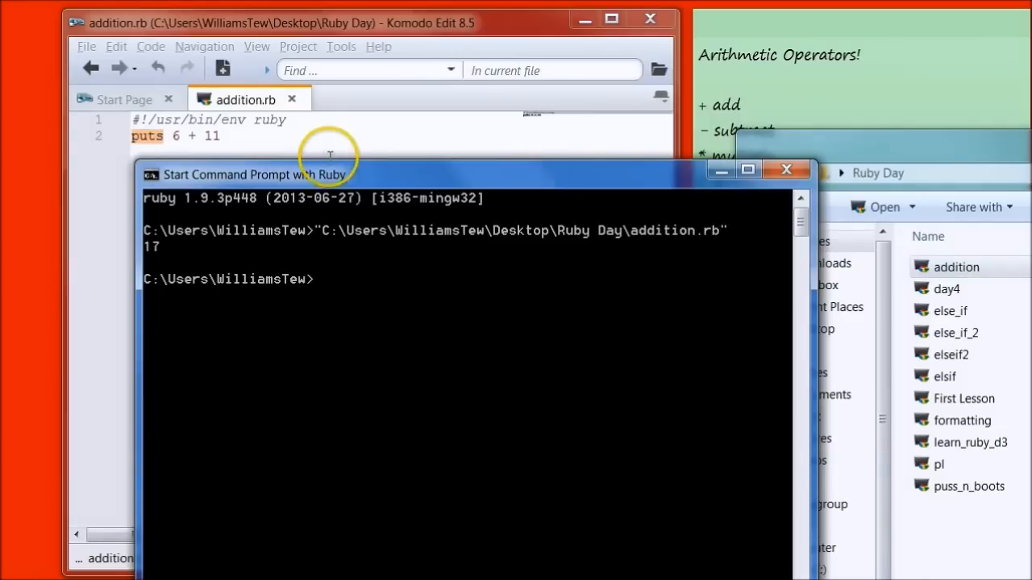
pyautogui.moveTo(448, 136)
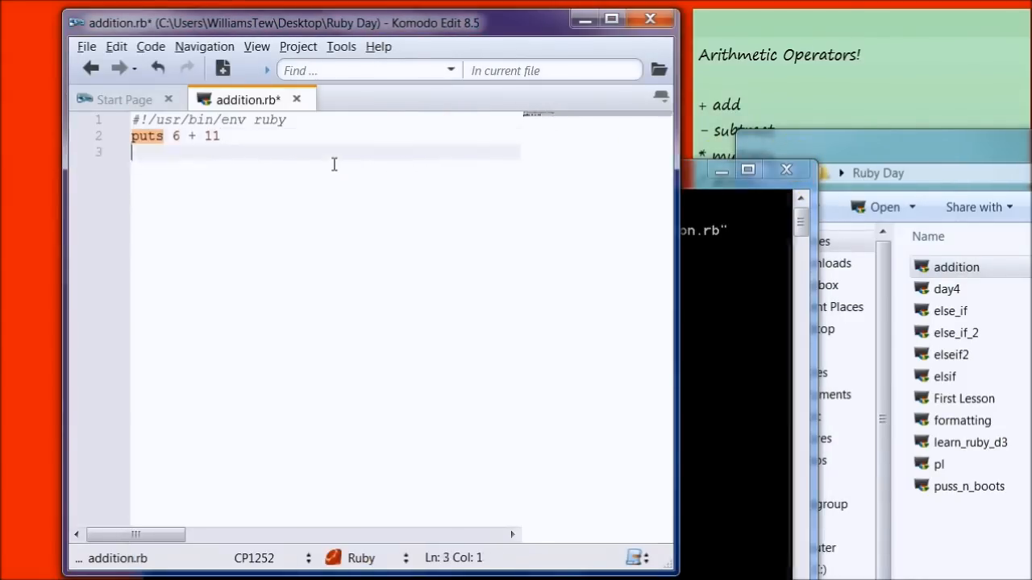
# Step: Write puts 20 - 10 and jot 5 * in the sticky note
pyautogui.write('pu')
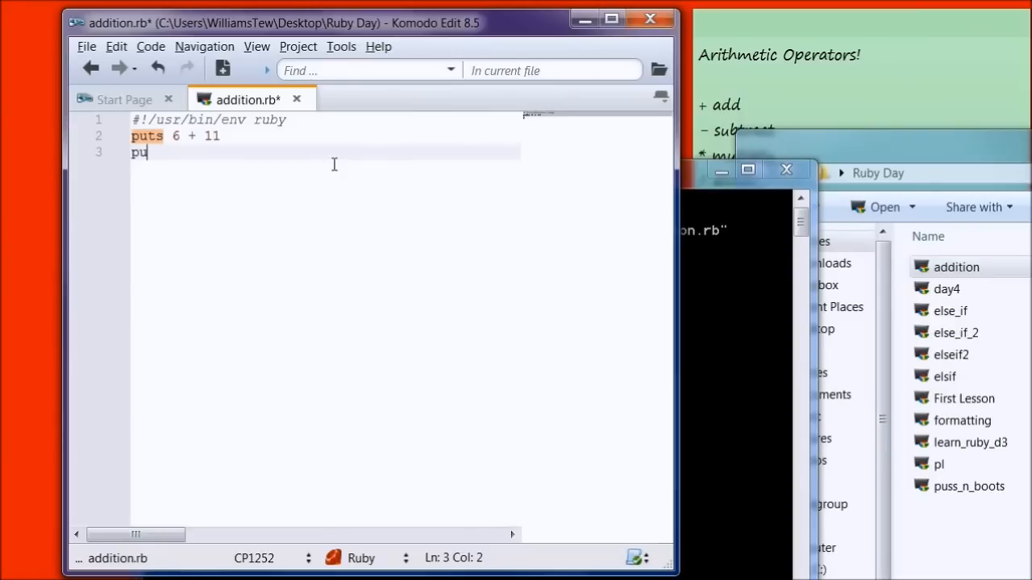
pyautogui.write('ts')
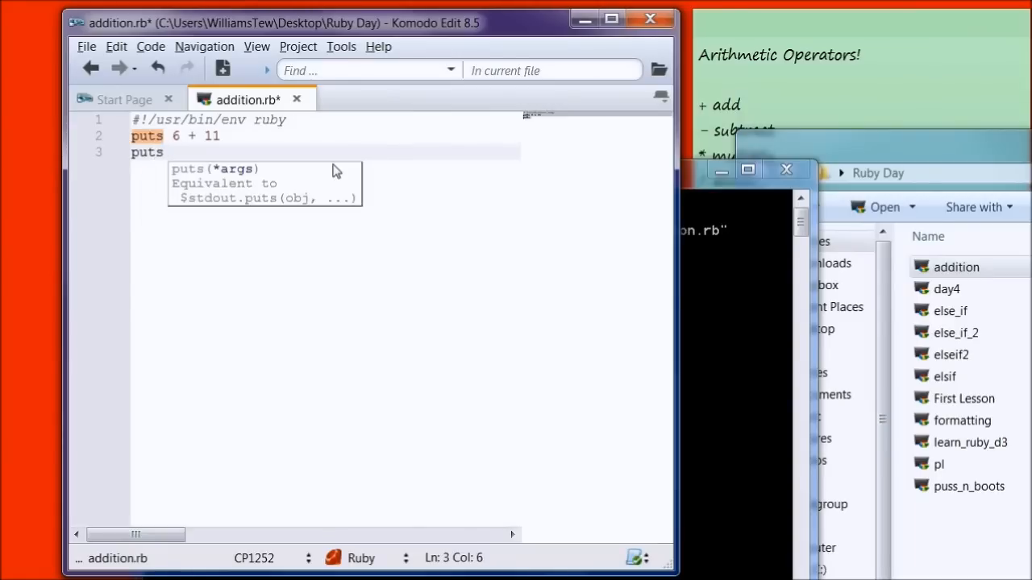
pyautogui.write('20')
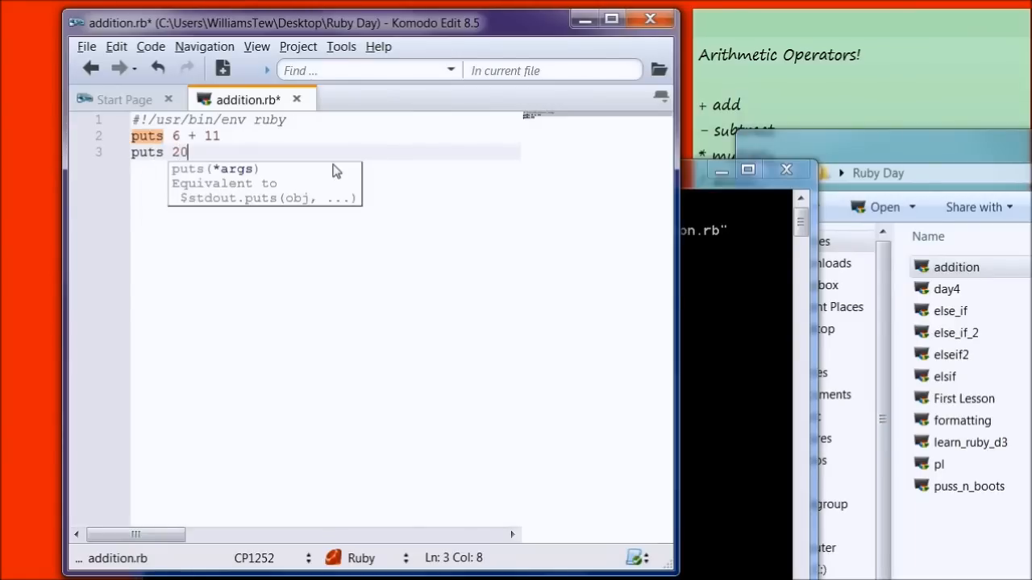
pyautogui.write('- 10')
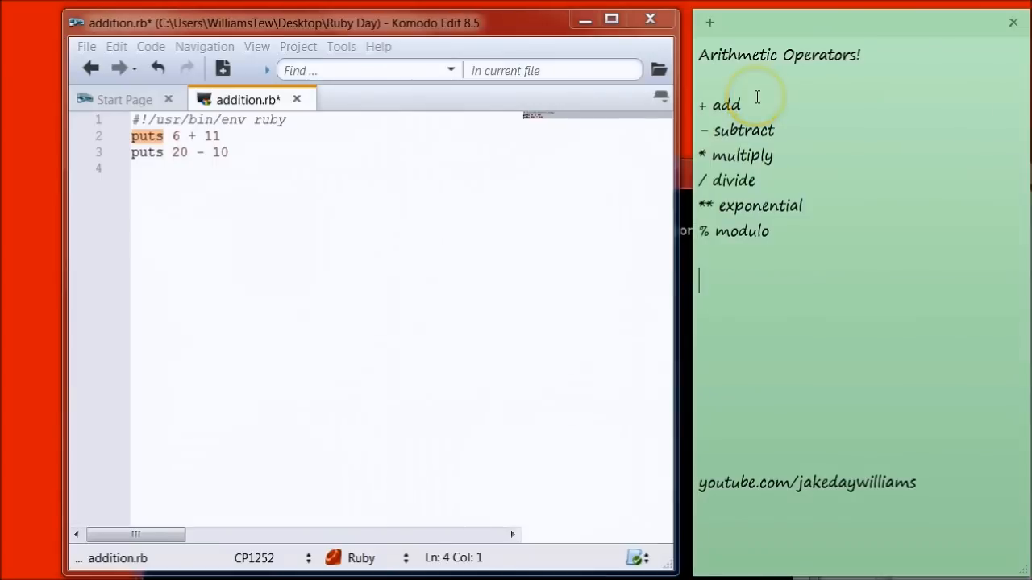
pyautogui.write('5')
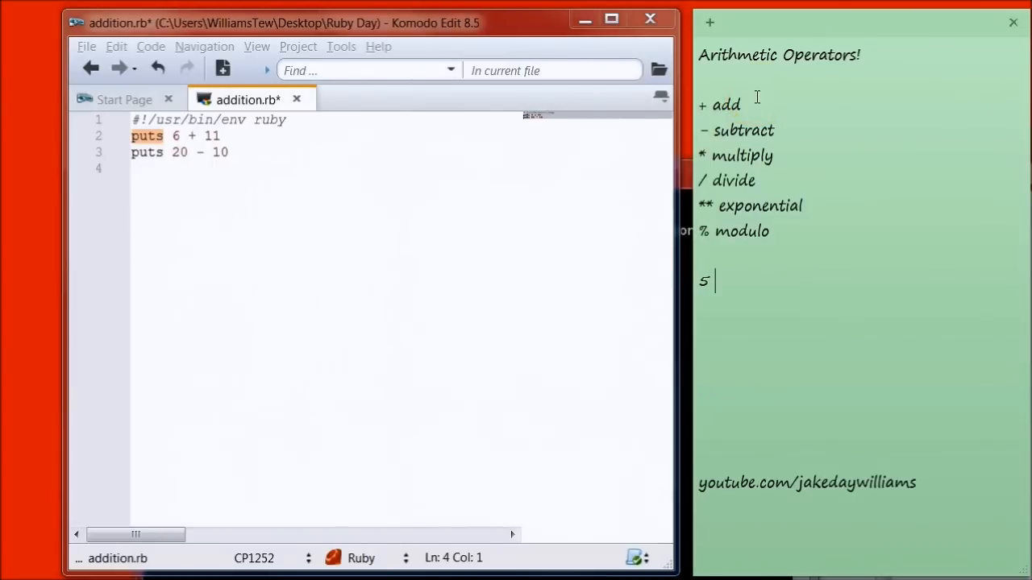
pyautogui.write('*')
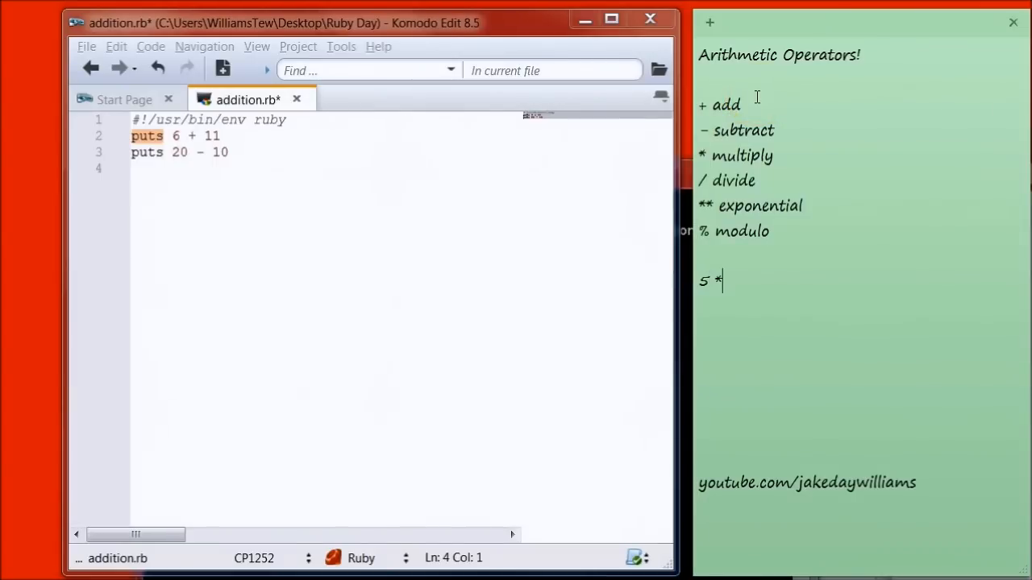
pyautogui.click(427, 235)
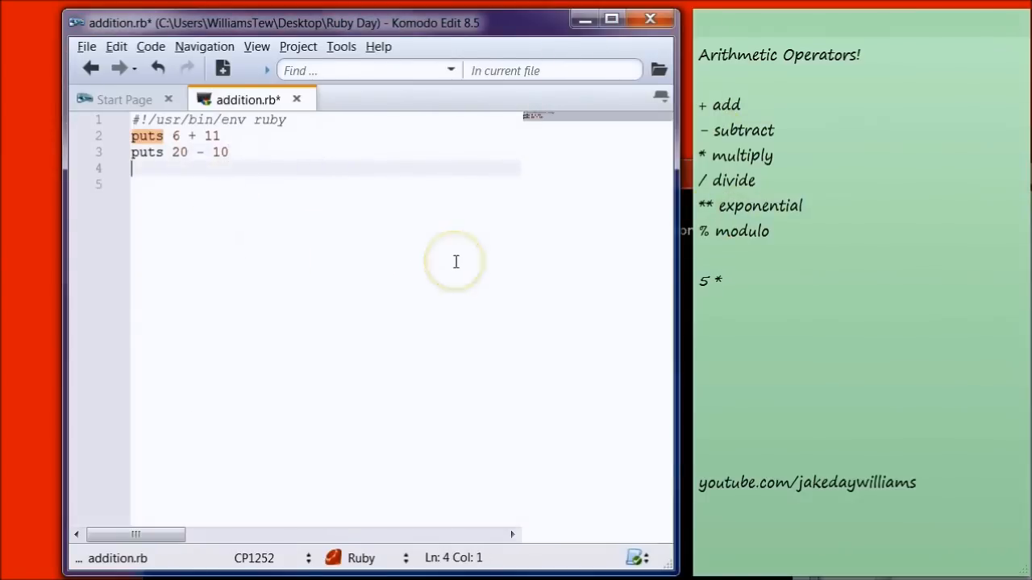
# Step: Write lines puts 8 * 10 and puts 100 / 10
pyautogui.write('puts')
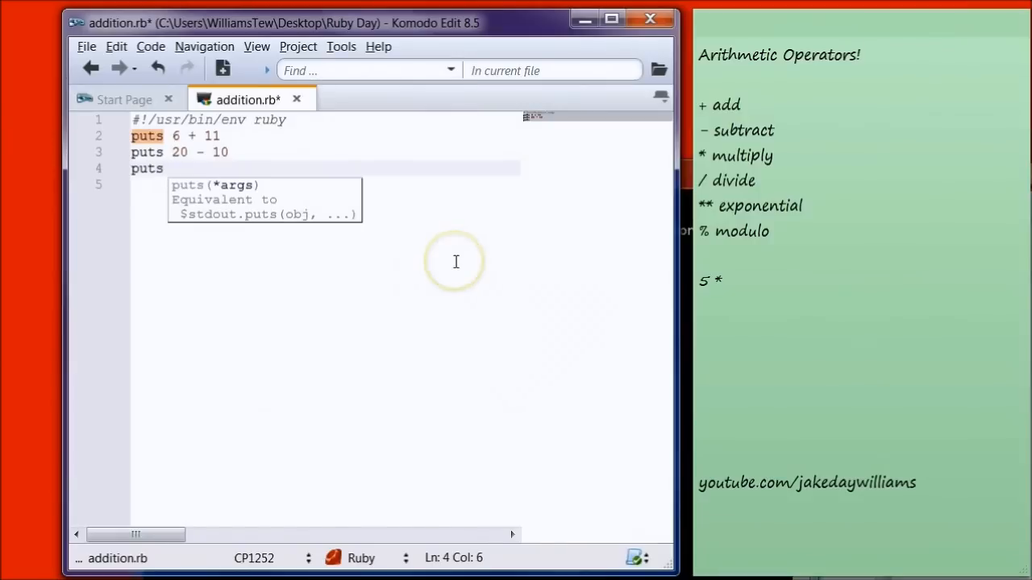
pyautogui.write('8')
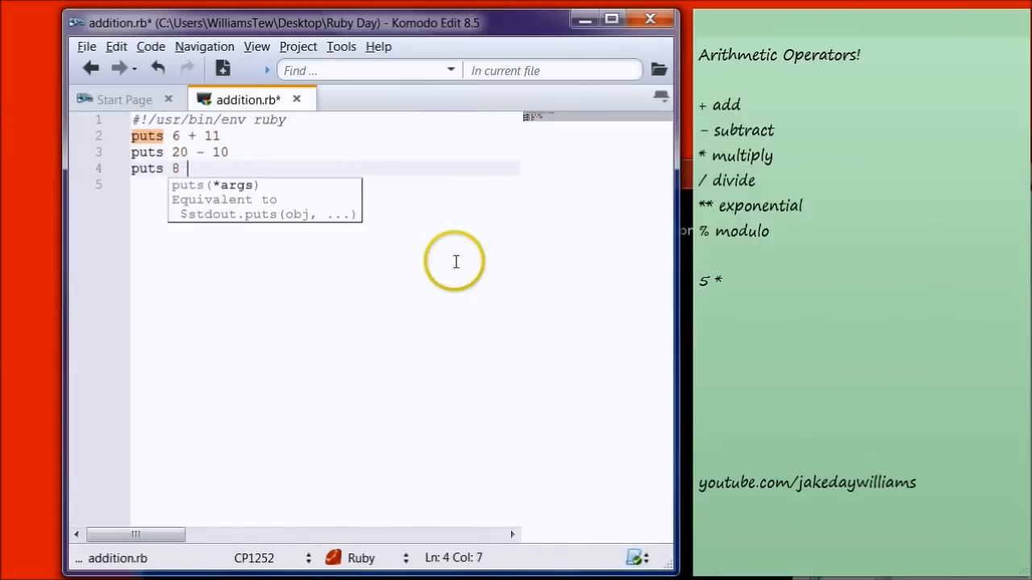
pyautogui.write('*')
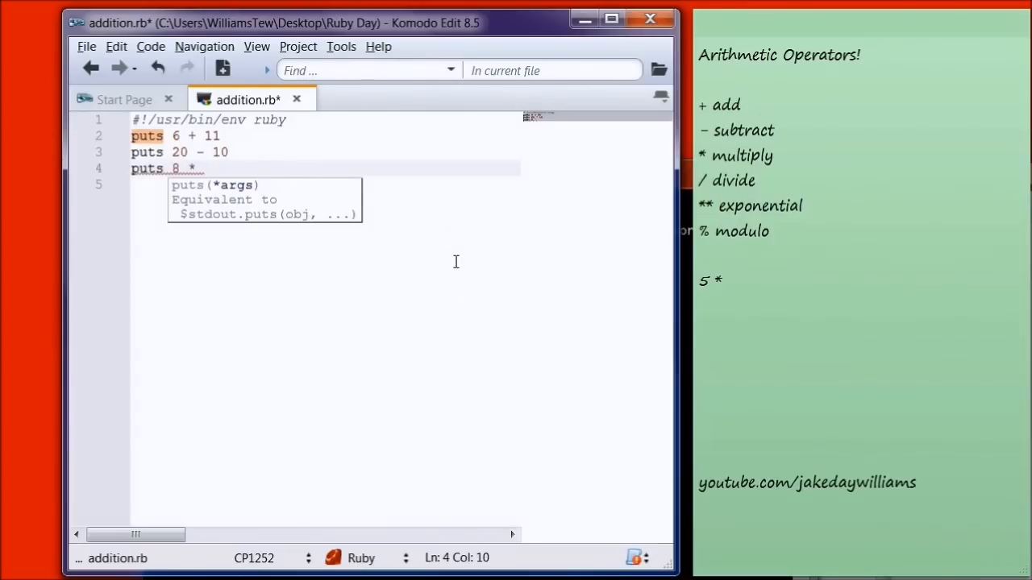
pyautogui.write('10')
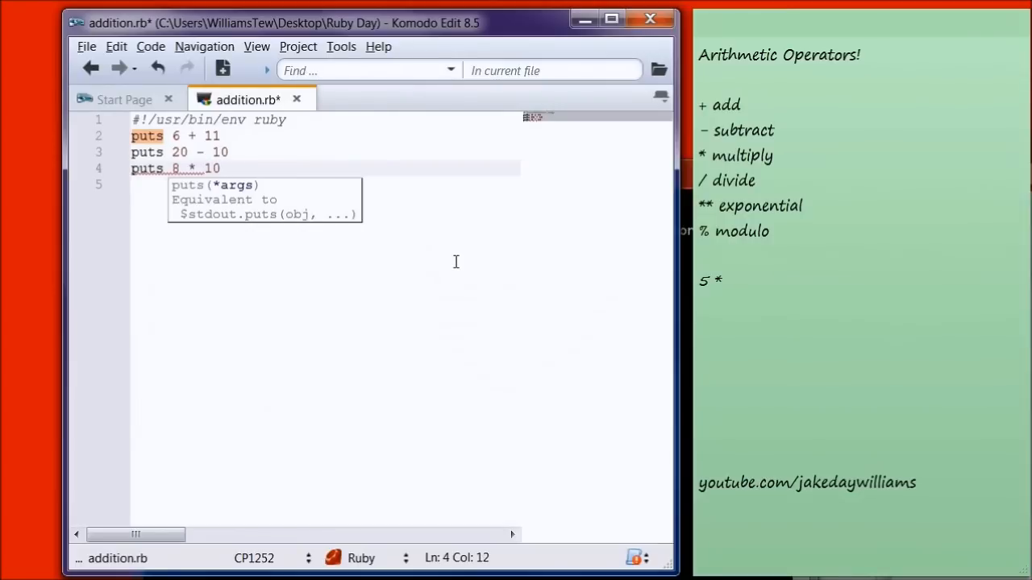
pyautogui.write('puts')
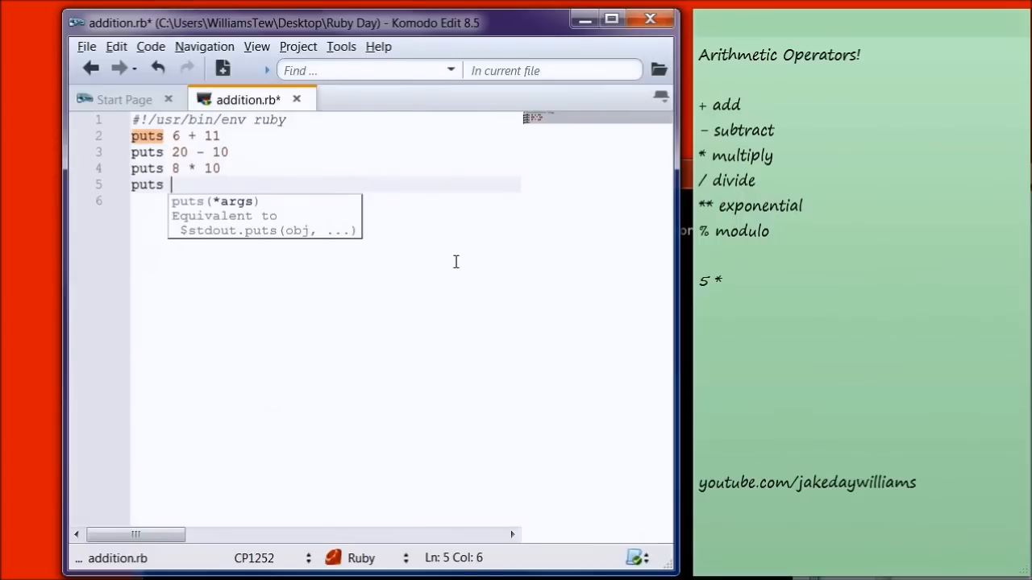
pyautogui.write('10')
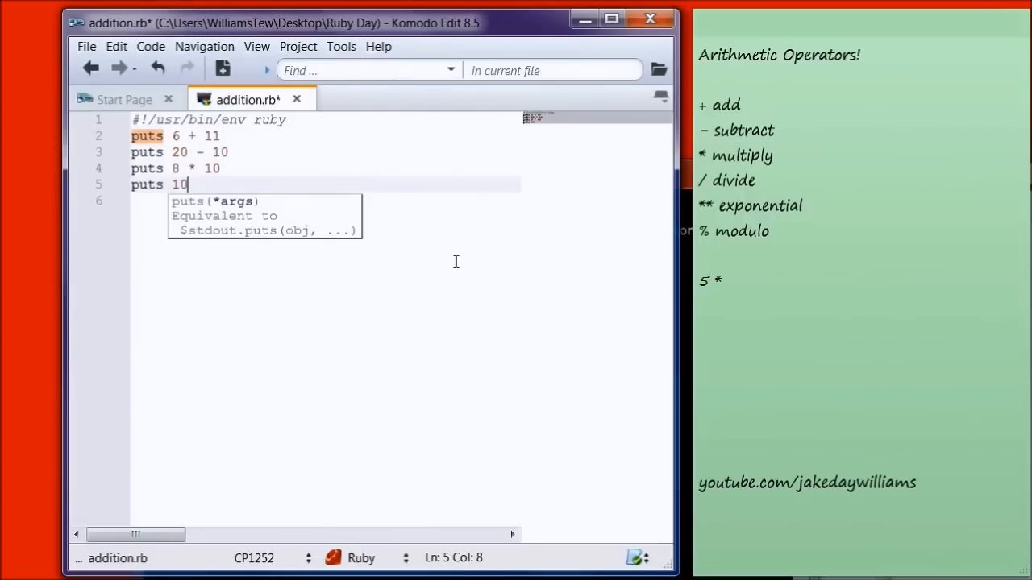
pyautogui.write('0')
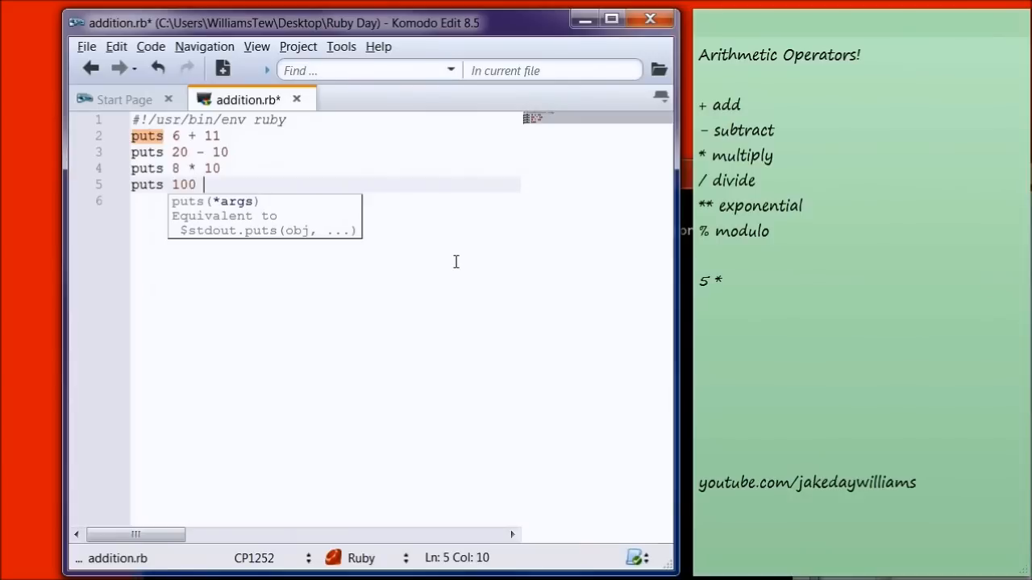
pyautogui.write('/')
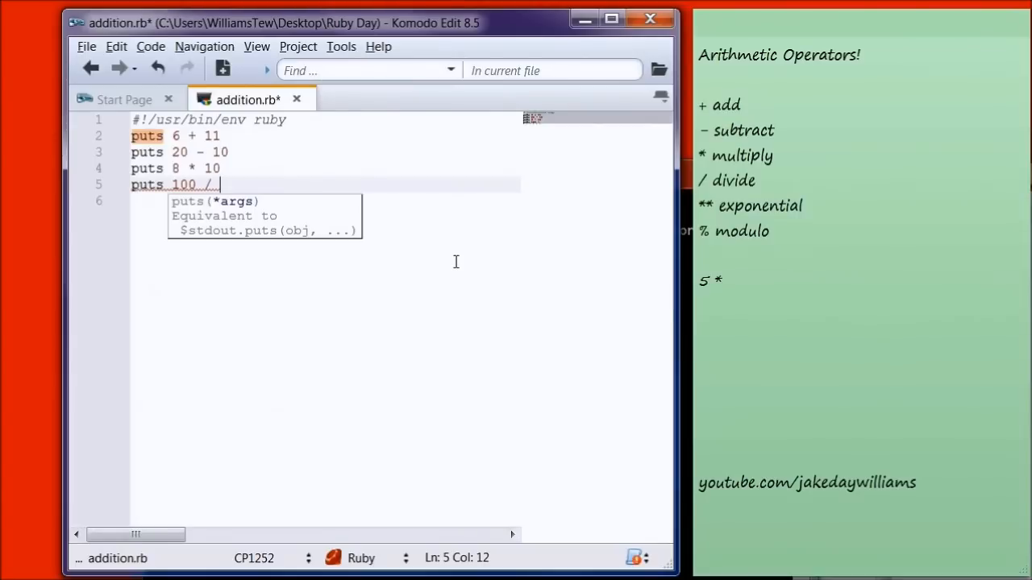
pyautogui.write('10')
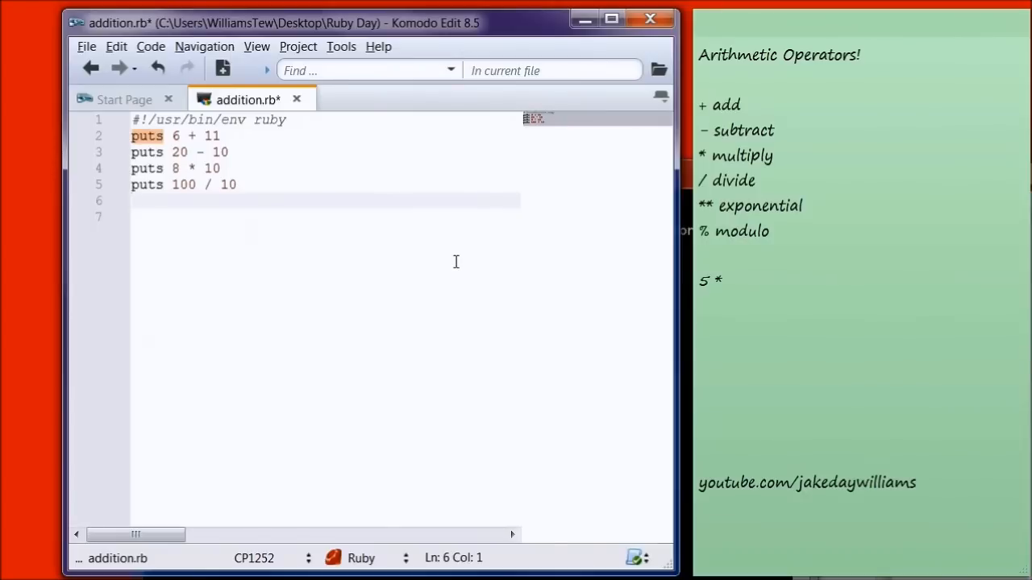
pyautogui.write('10')
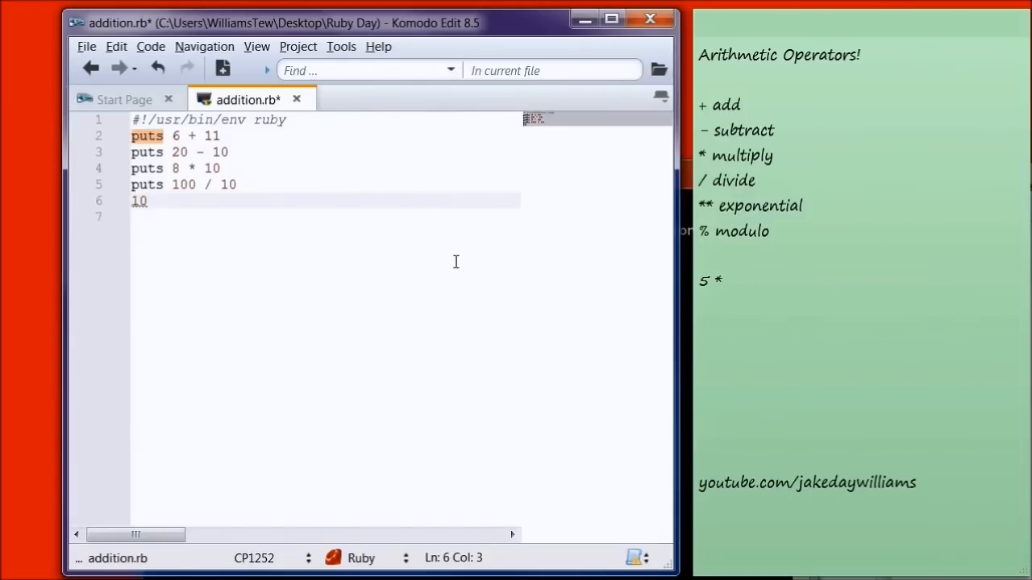
# Step: Write puts 10 ** 4 as the exponent line
pyautogui.write('puts')
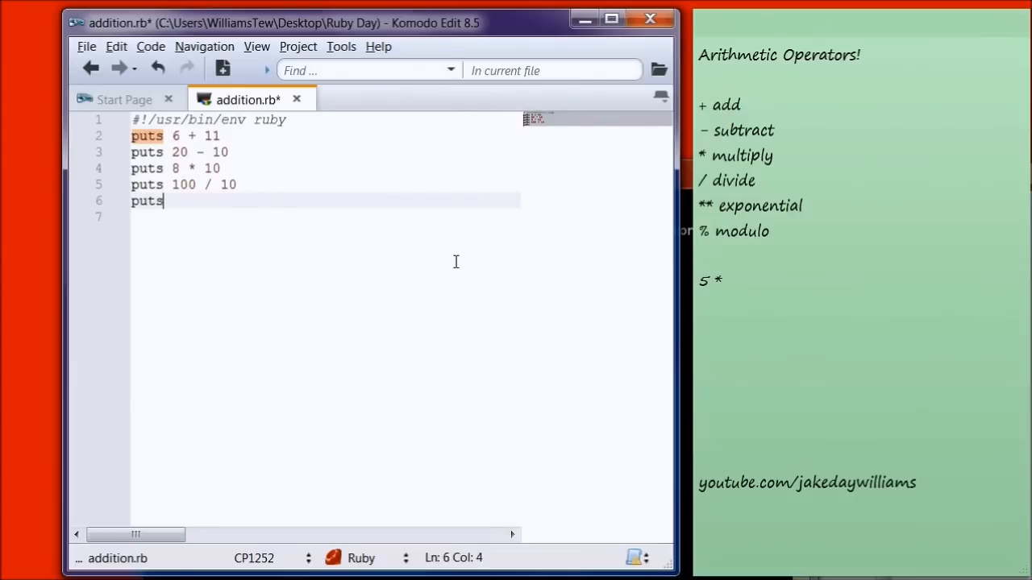
pyautogui.write('10')
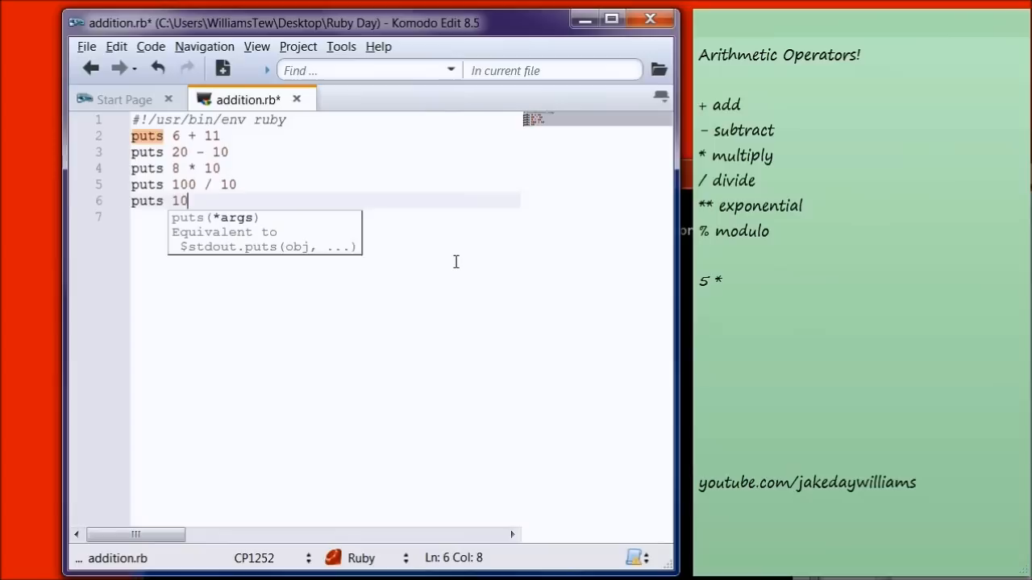
pyautogui.write('**')
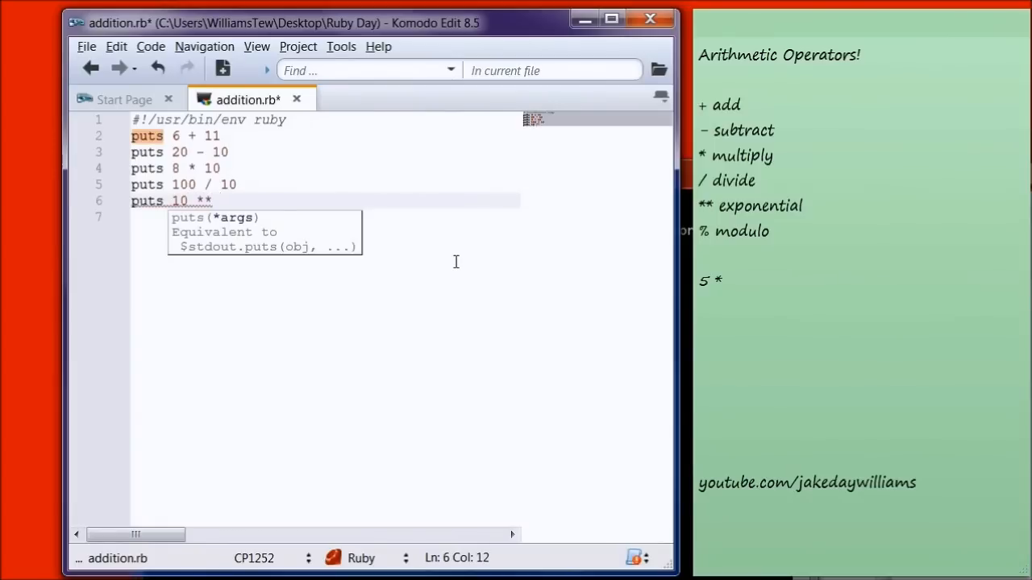
pyautogui.write('4')
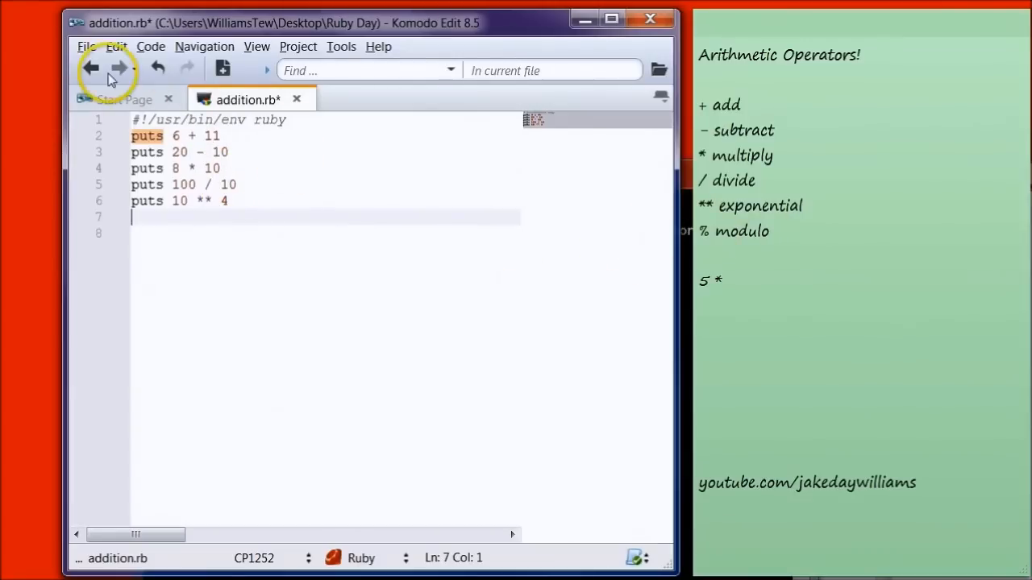
pyautogui.click(86, 45)
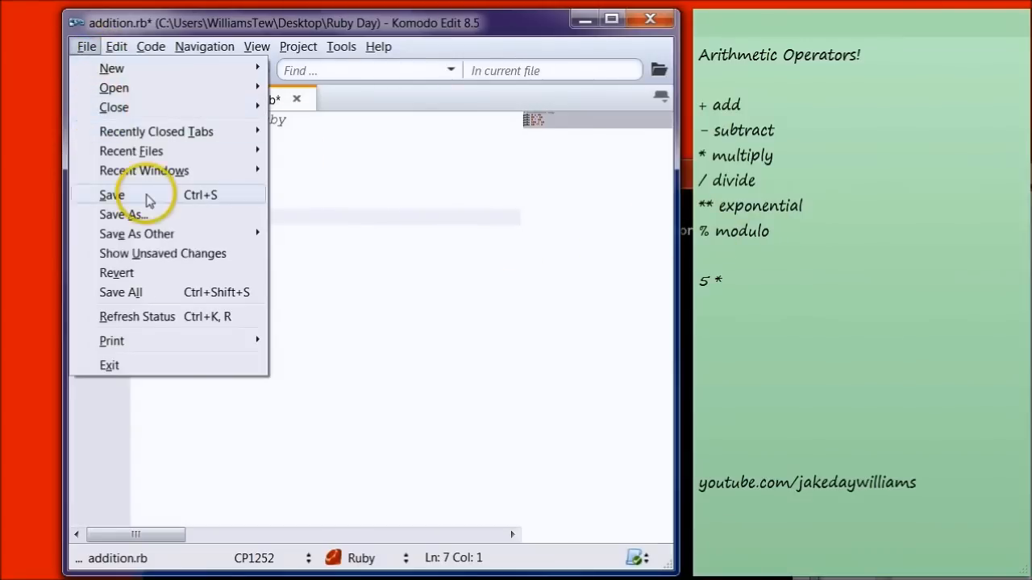
# Step: Save addition.rb so running it prints 17, 10, 80, 10 and 10000
pyautogui.click(112, 194)
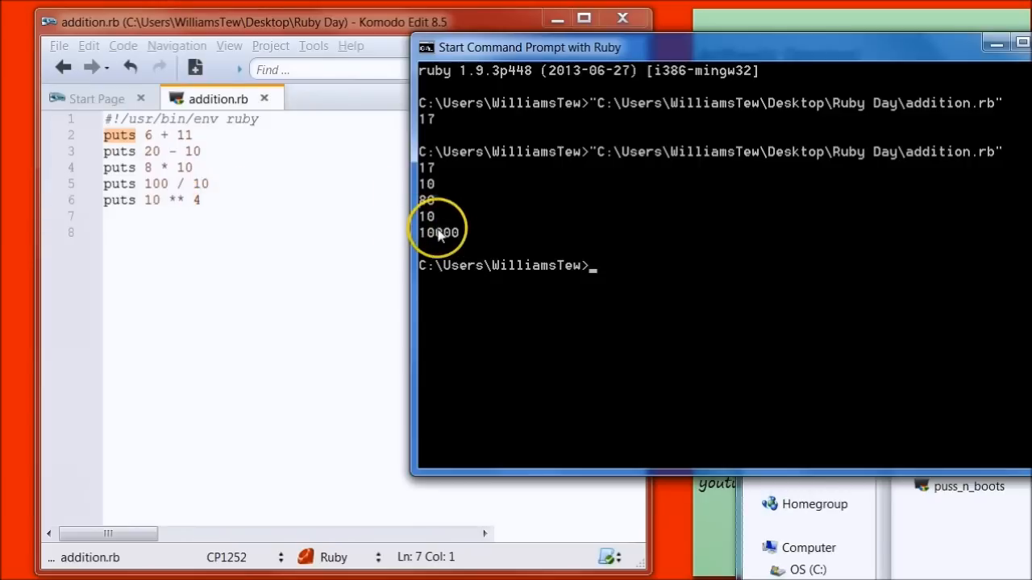
pyautogui.moveTo(734, 23)
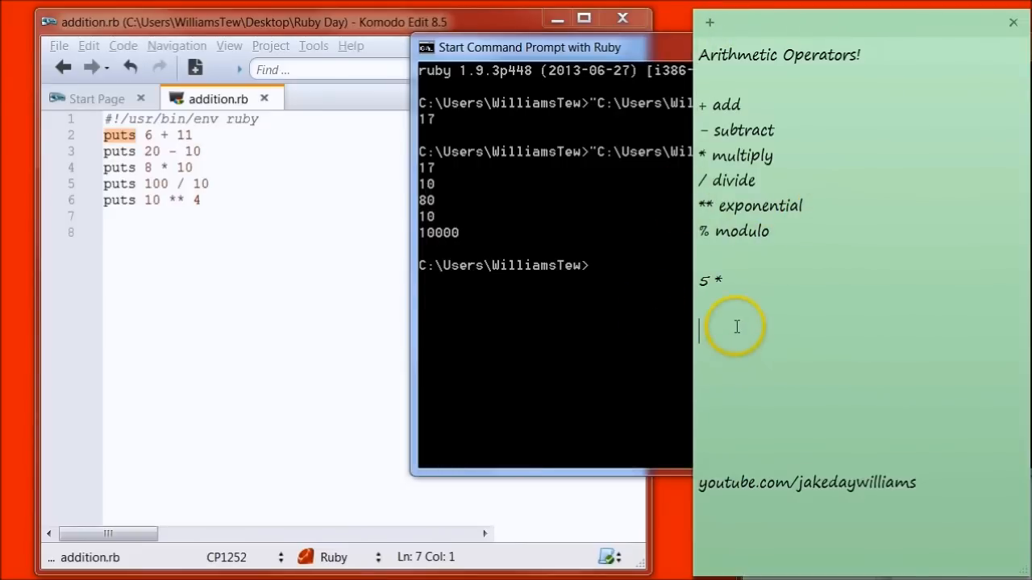
# Step: Note 10 x 10 x 10 x10 =10,000 in the sticky note
pyautogui.write('10')
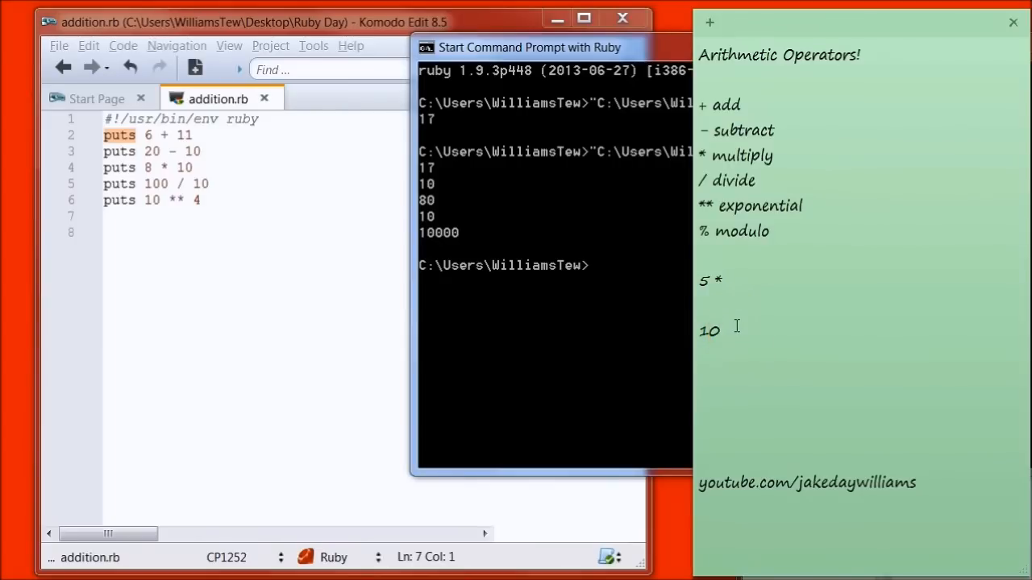
pyautogui.write('x')
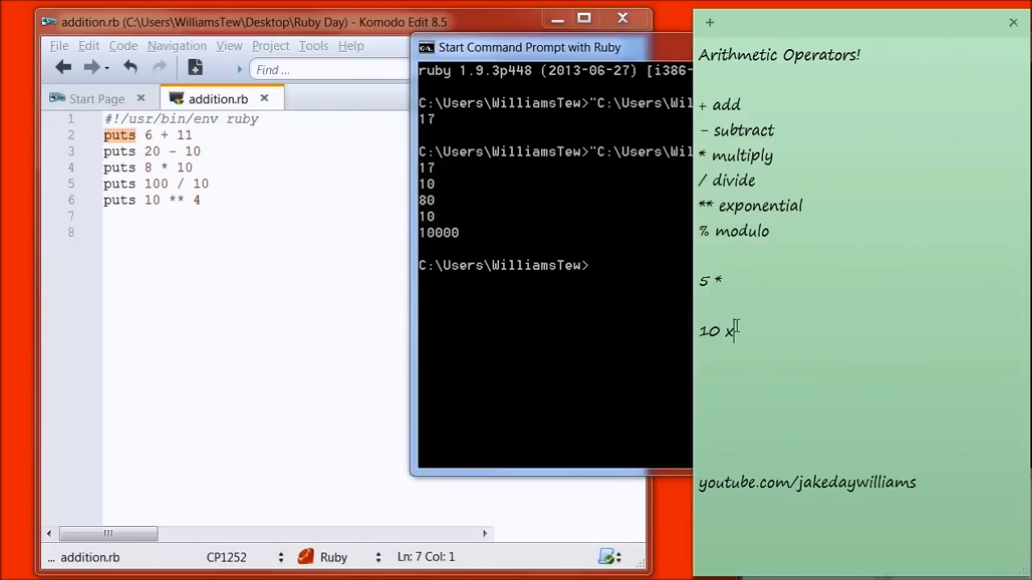
pyautogui.write('10 x 10 x')
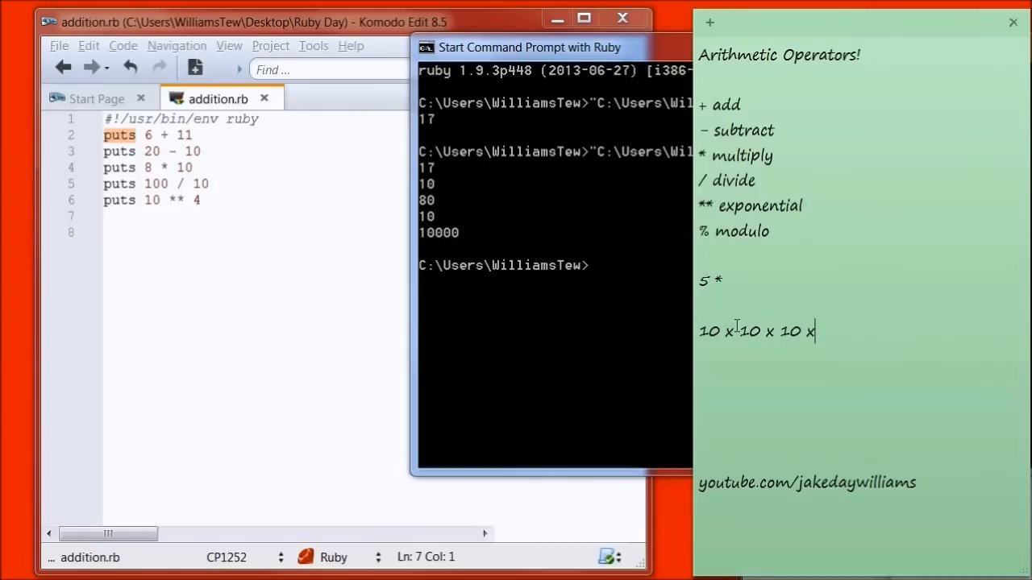
pyautogui.write('10 =')
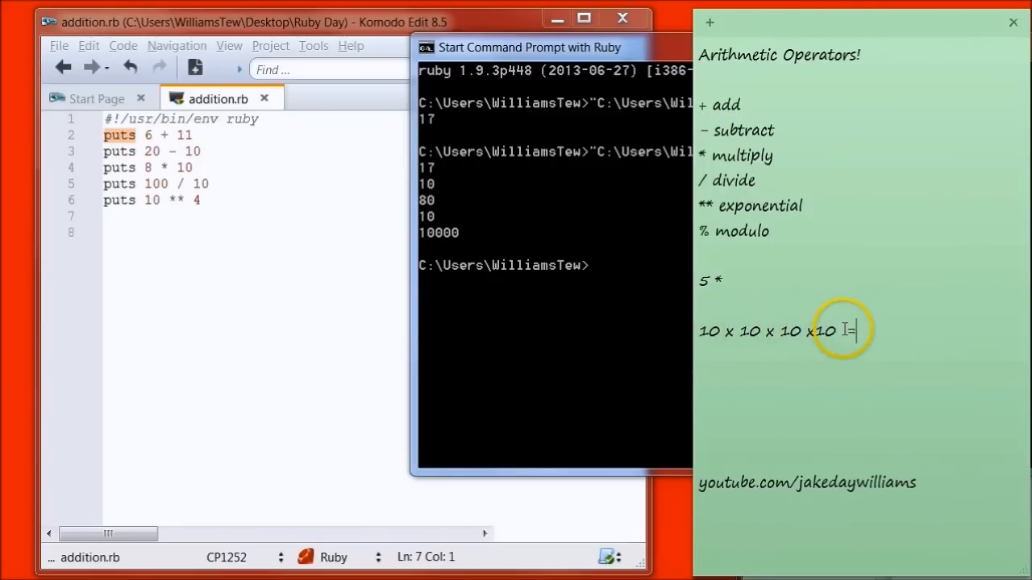
pyautogui.write('10,000')
pyautogui.click(255, 232)
pyautogui.write('put')
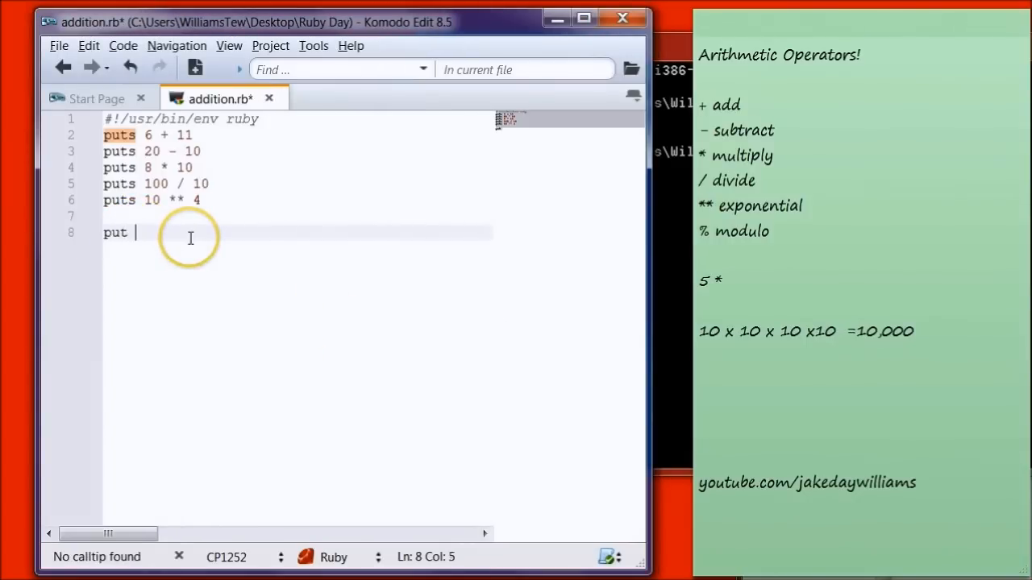
# Step: Write puts 15 % 4 as line 7 of addition.rb
pyautogui.write('s')
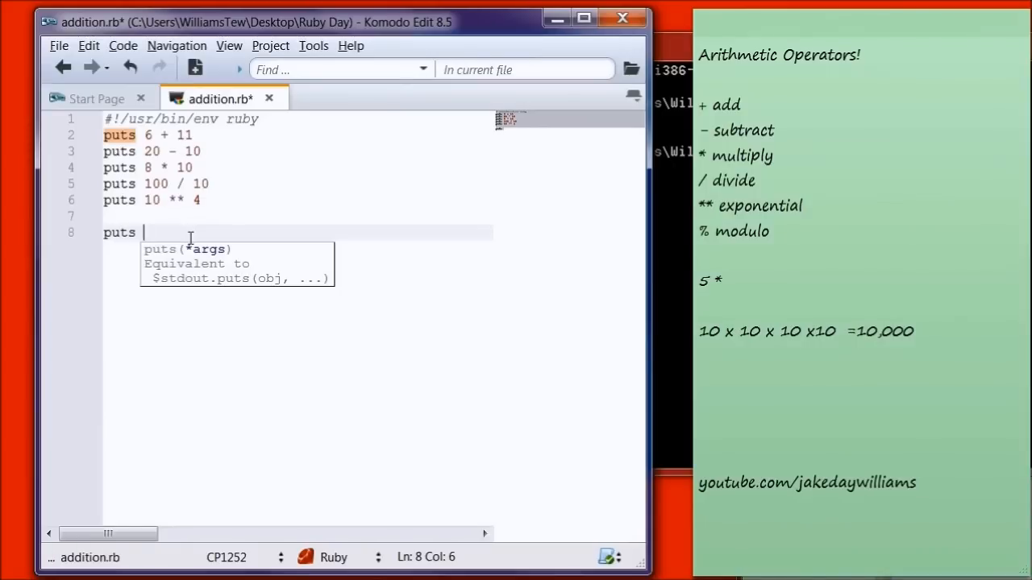
pyautogui.write('15')
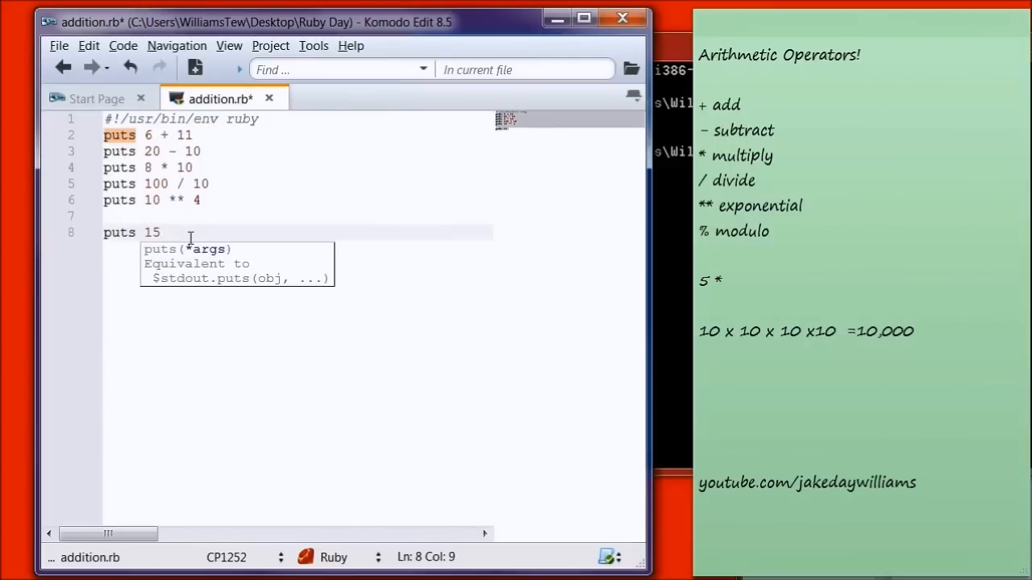
pyautogui.write('%')
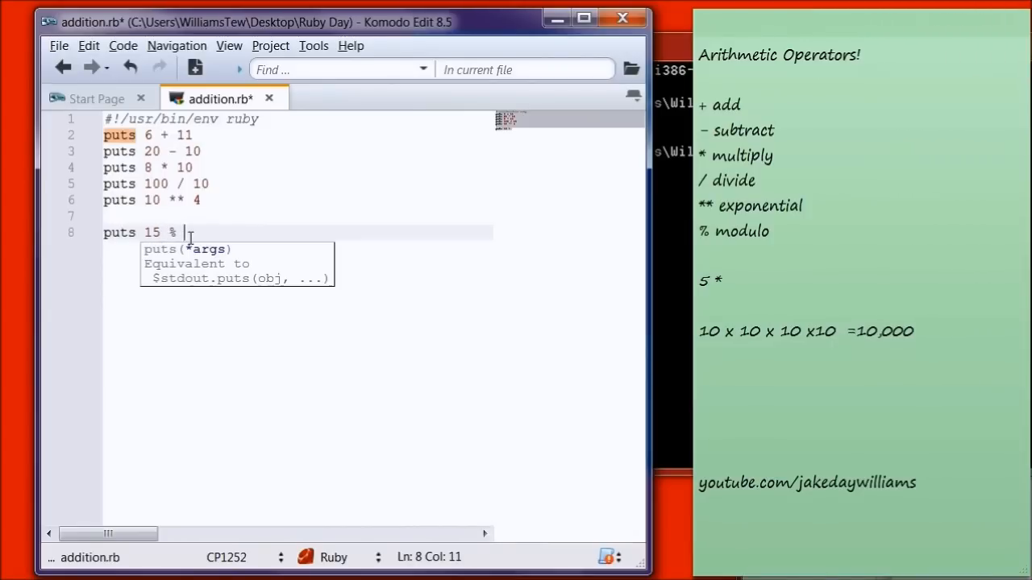
pyautogui.write('4')
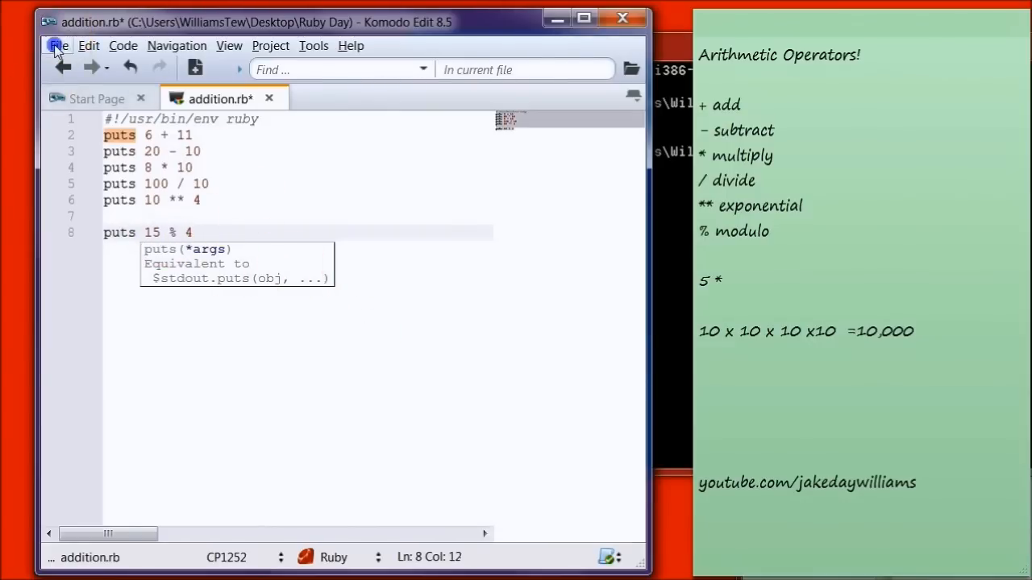
# Step: Save addition.rb with the modulo line via File > Save
pyautogui.click(58, 45)
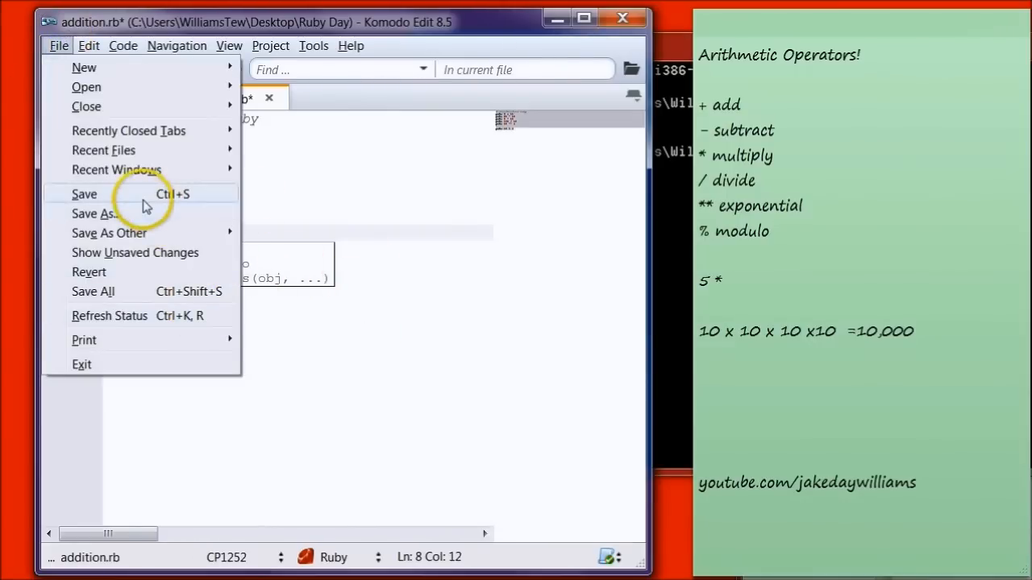
pyautogui.click(84, 193)
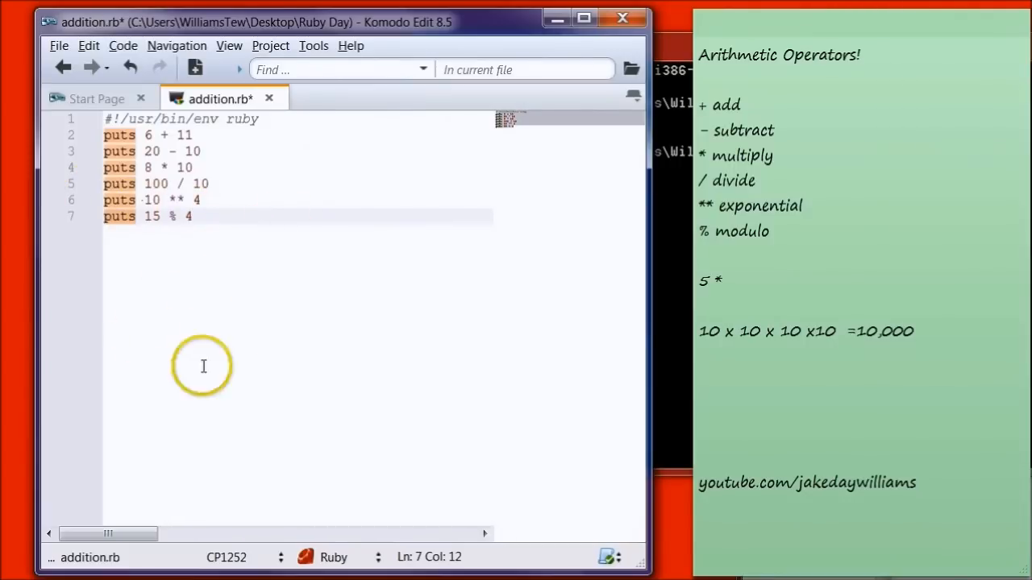
pyautogui.moveTo(278, 149)
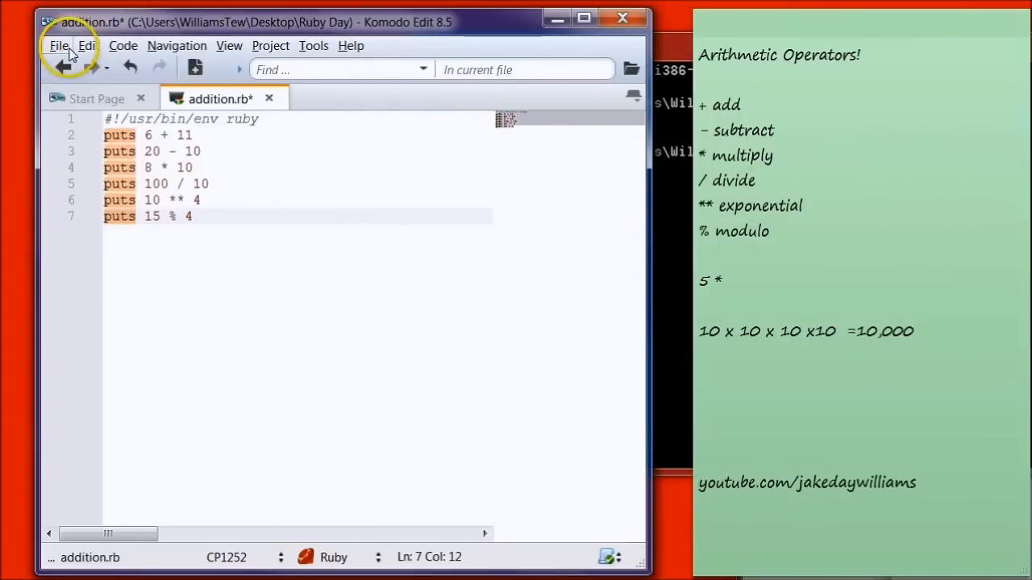
pyautogui.click(58, 45)
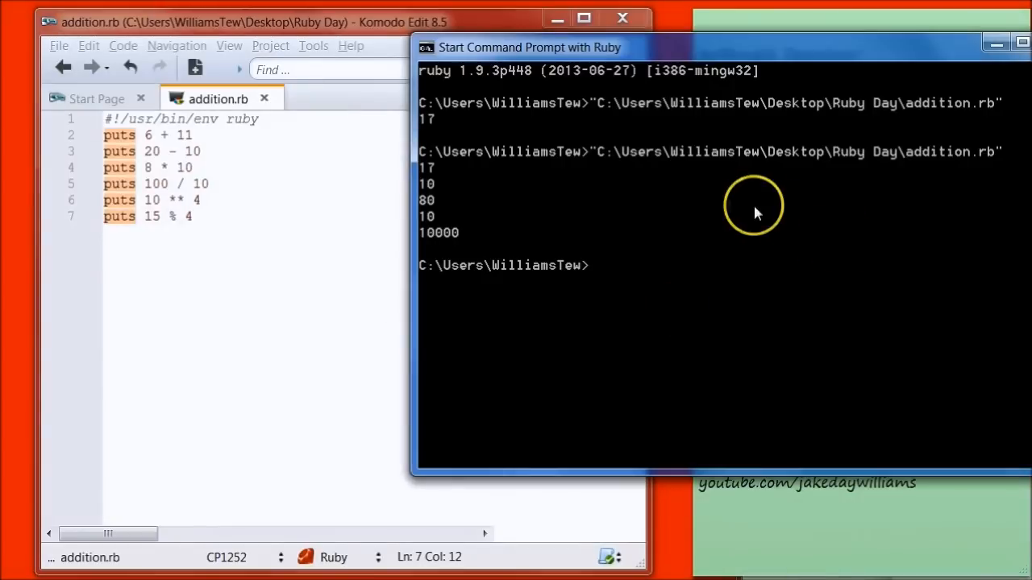
pyautogui.moveTo(449, 303)
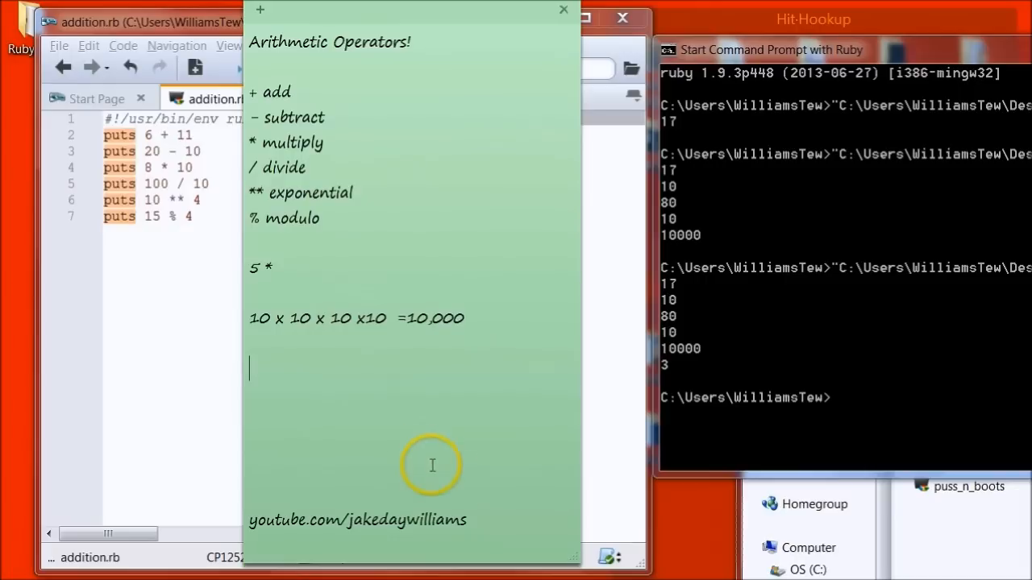
pyautogui.moveTo(191, 298)
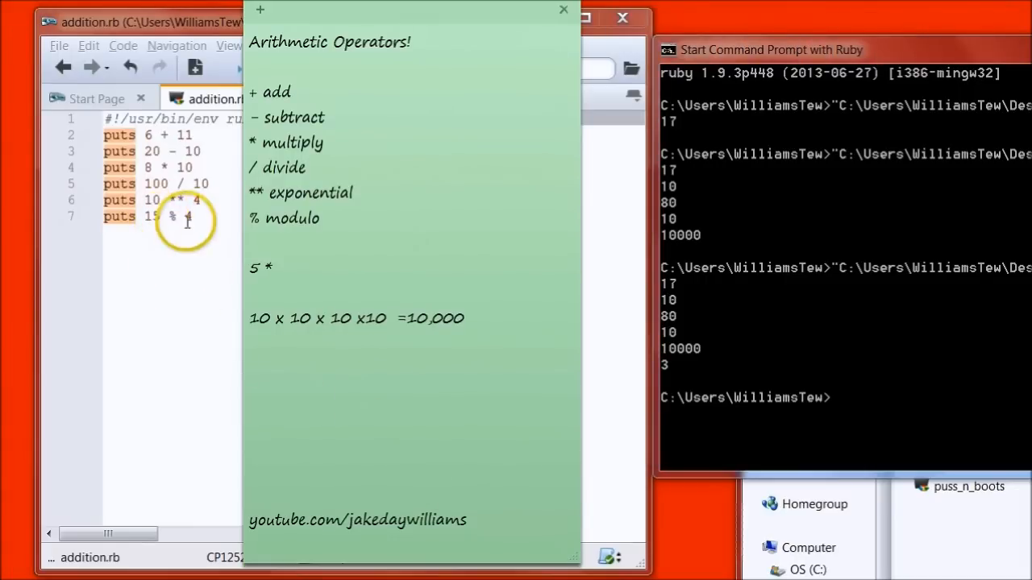
# Step: Jot 3 and 12 in the sticky note to explain the modulo result
pyautogui.write('4')
pyautogui.write('3')
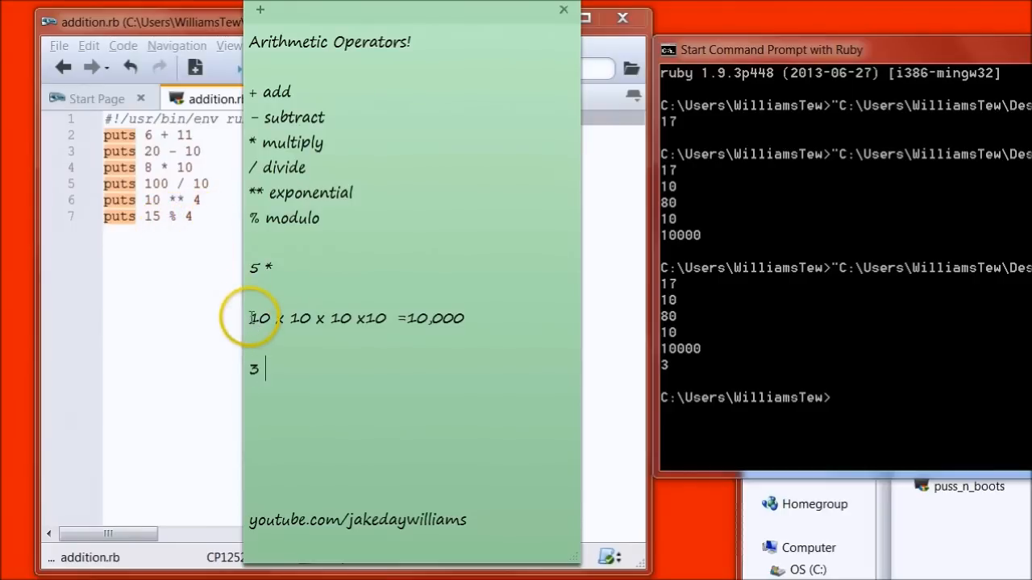
pyautogui.moveTo(637, 379)
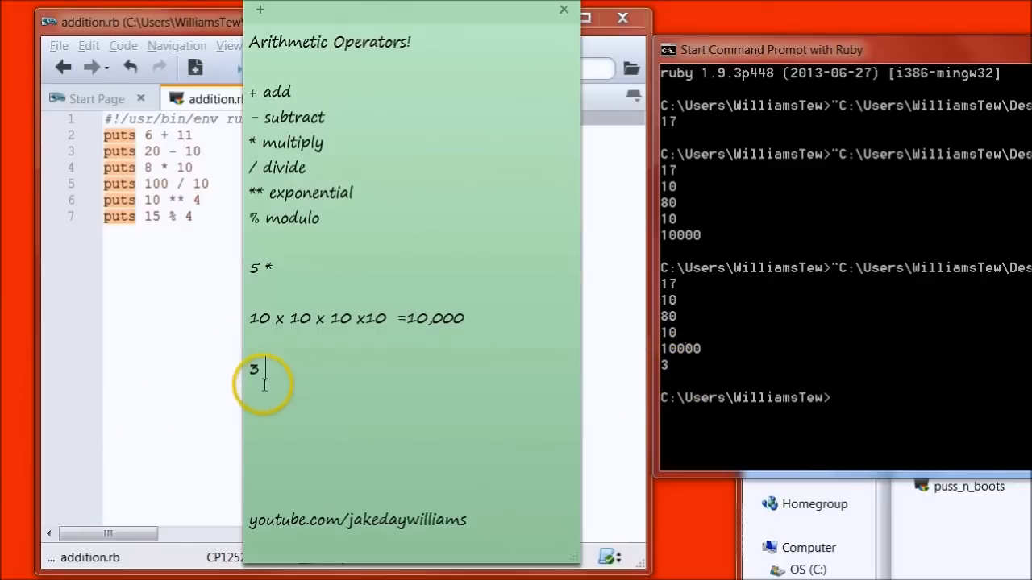
pyautogui.moveTo(288, 361)
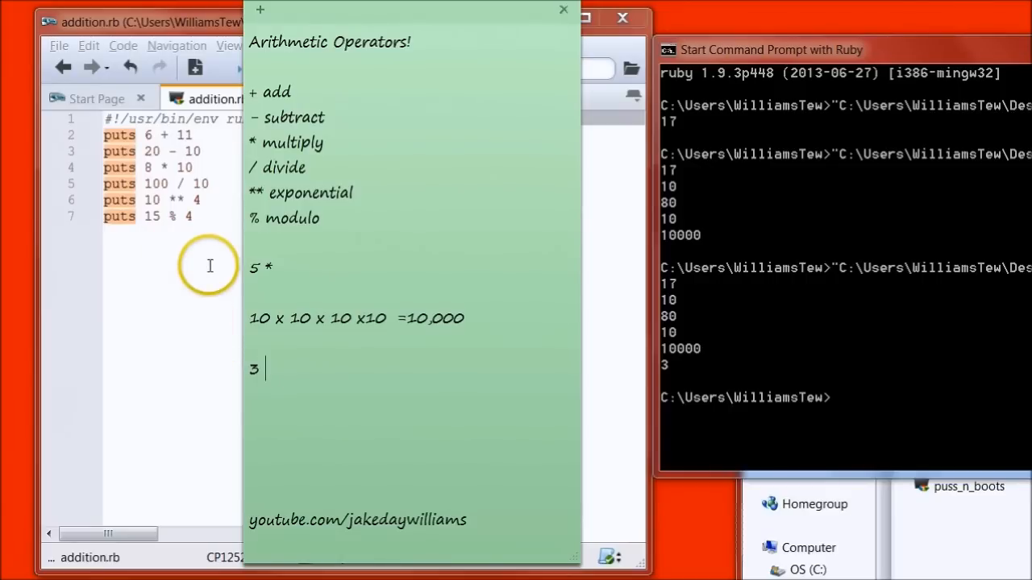
pyautogui.moveTo(299, 387)
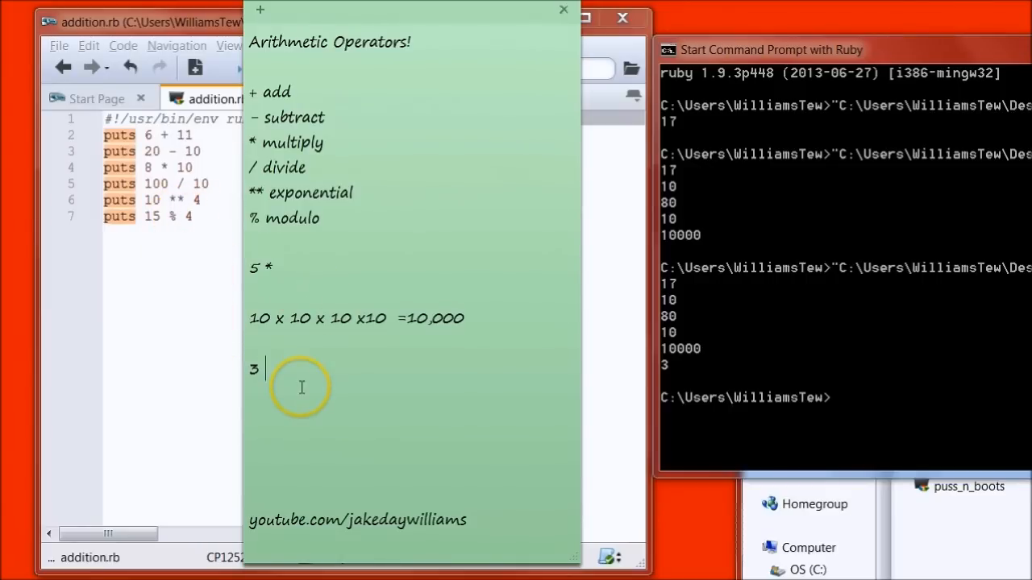
pyautogui.write('12')
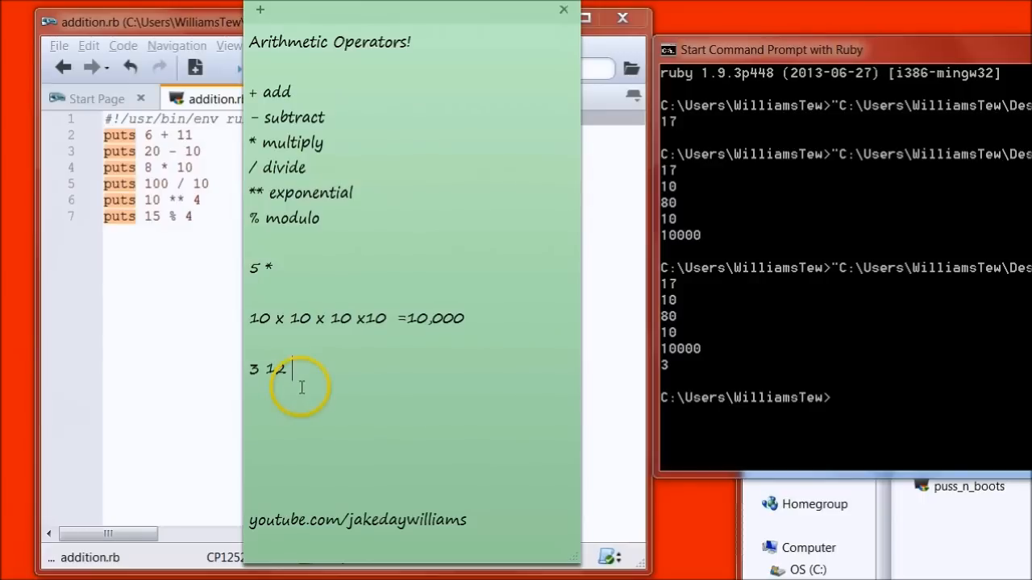
pyautogui.write('3')
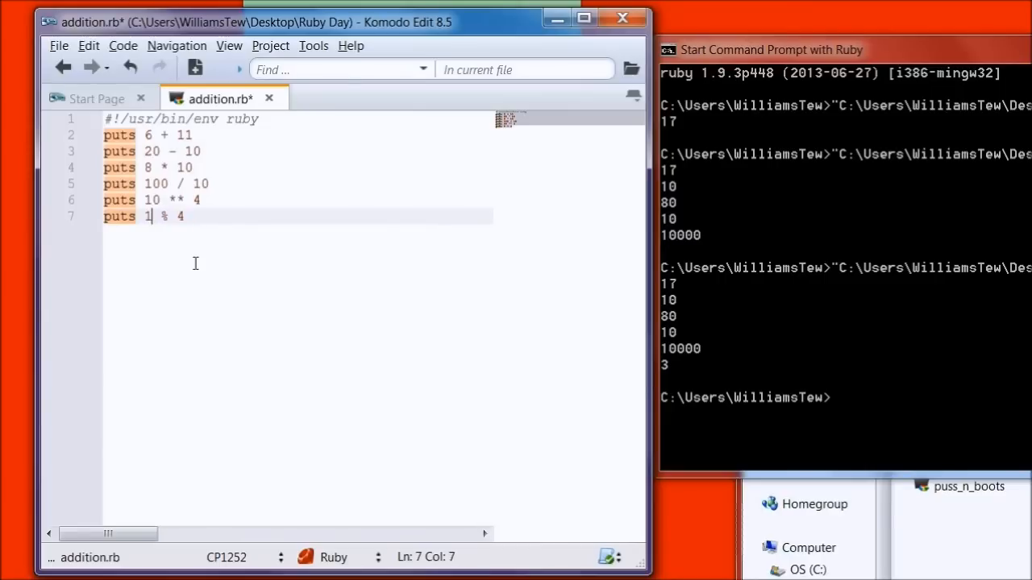
# Step: Change the modulo line to puts 17 % 4
pyautogui.write('7')
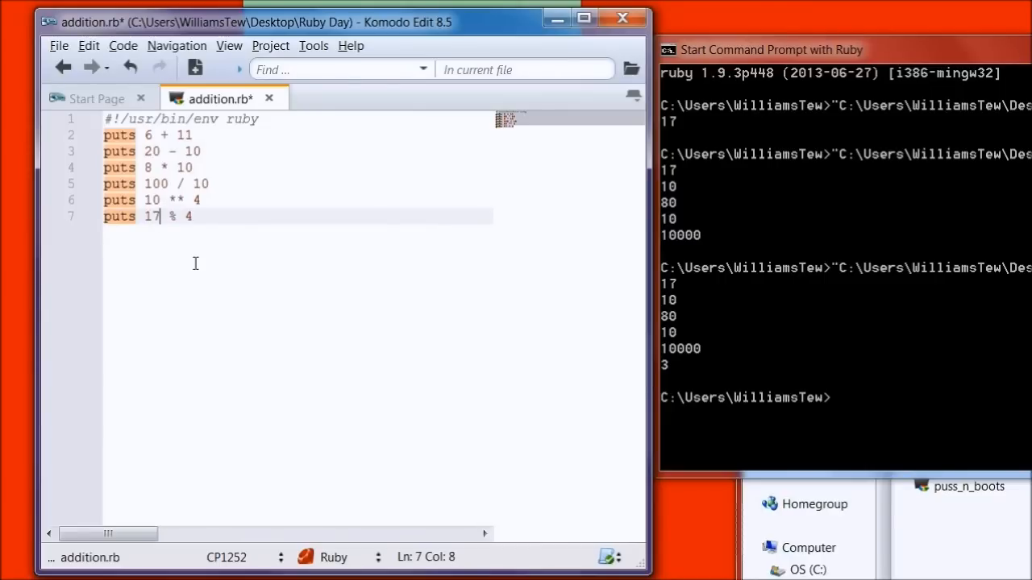
pyautogui.click(58, 45)
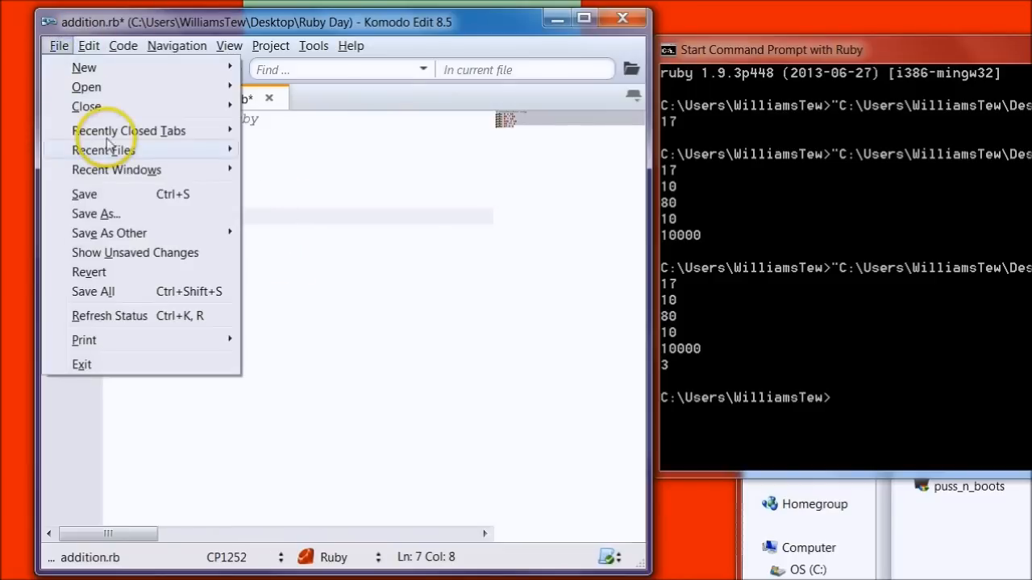